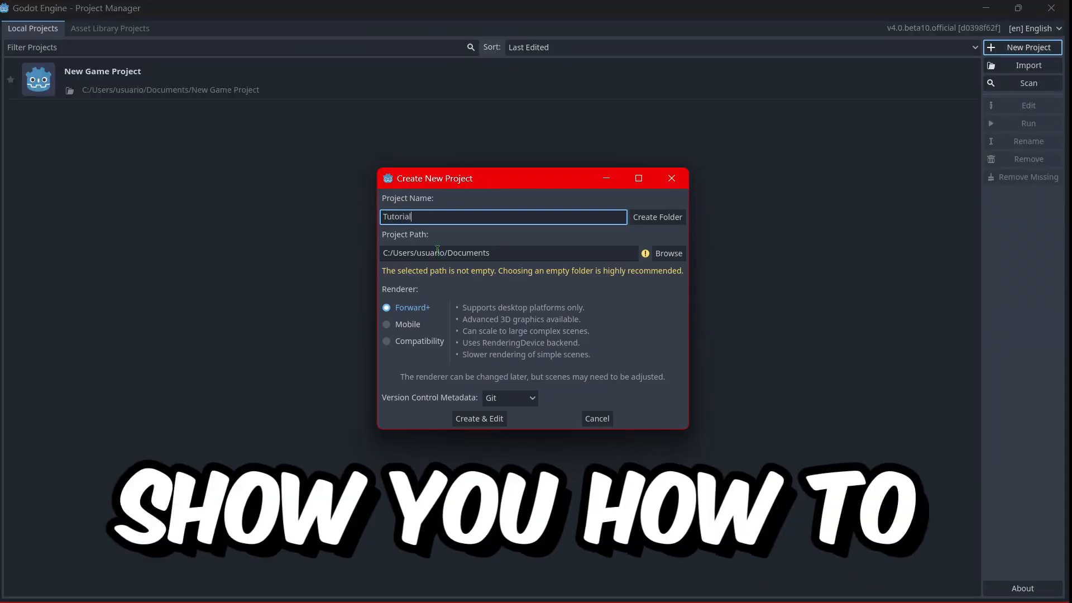
# Scroll godotengine.org down to Latest news, showing the Godot 4.0 beta 10 post
pyautogui.click(386, 341)
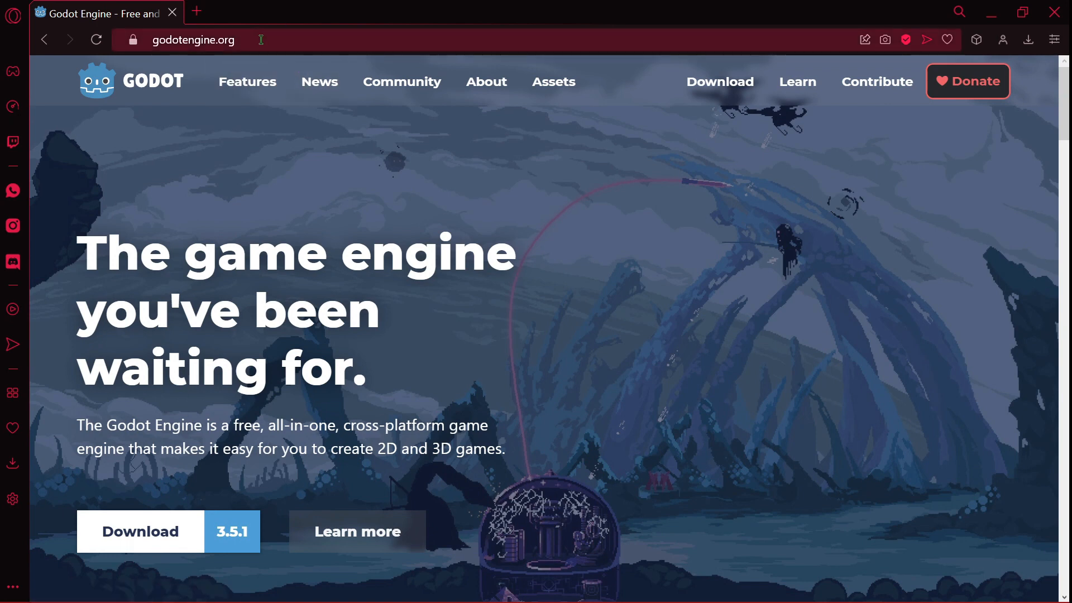
pyautogui.moveTo(248, 81)
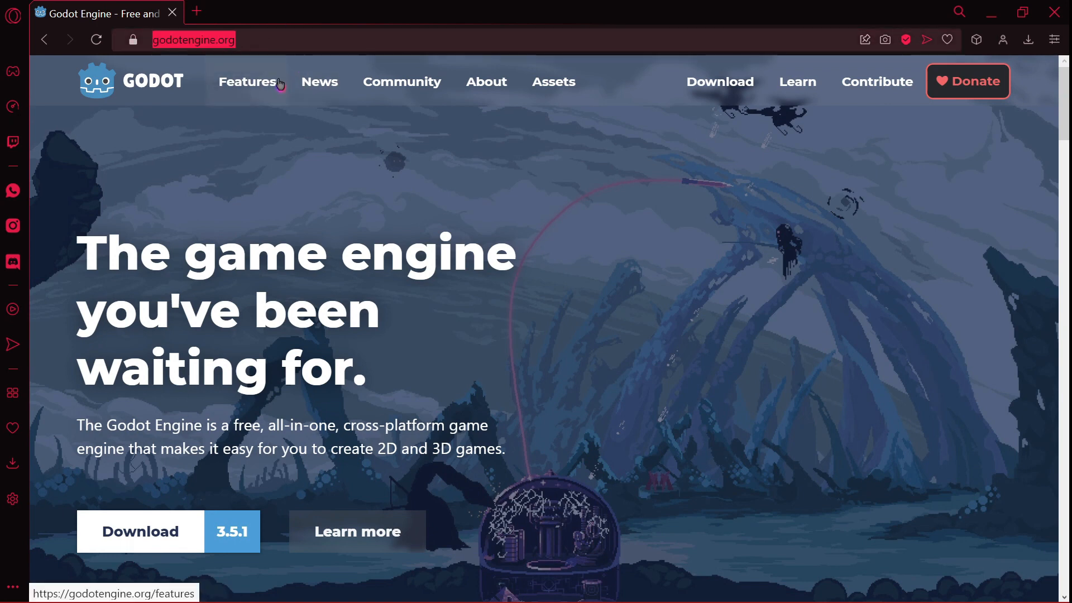
pyautogui.scroll(-3)
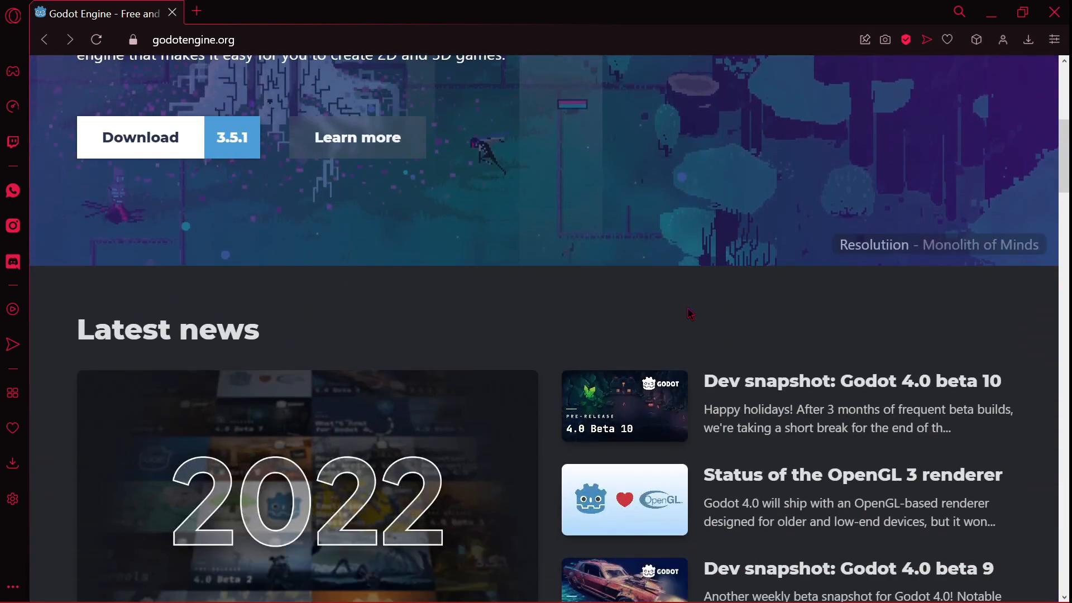
pyautogui.scroll(-3)
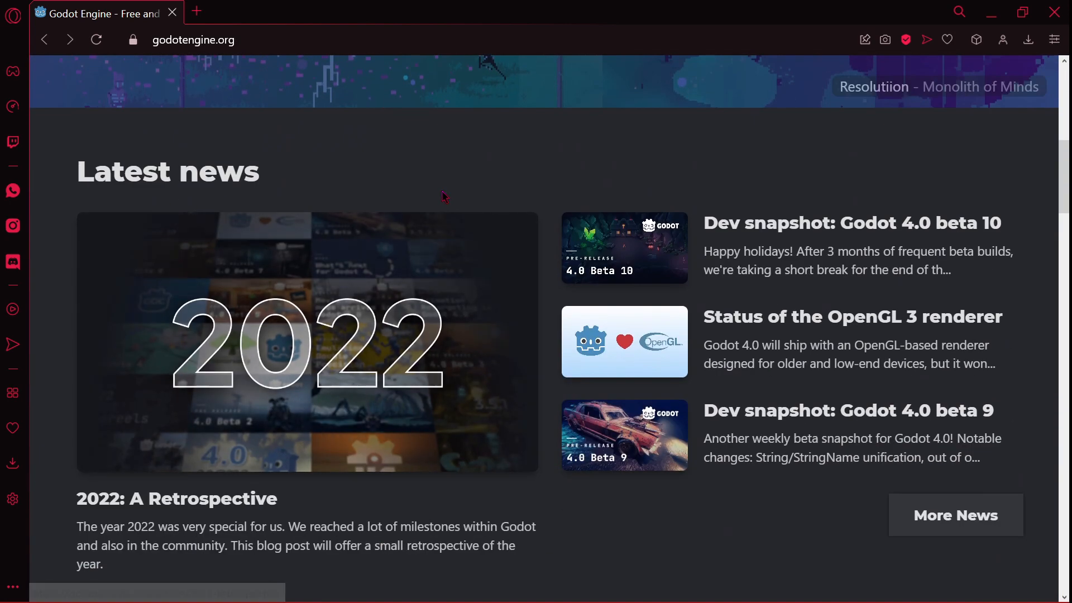
pyautogui.moveTo(702, 238)
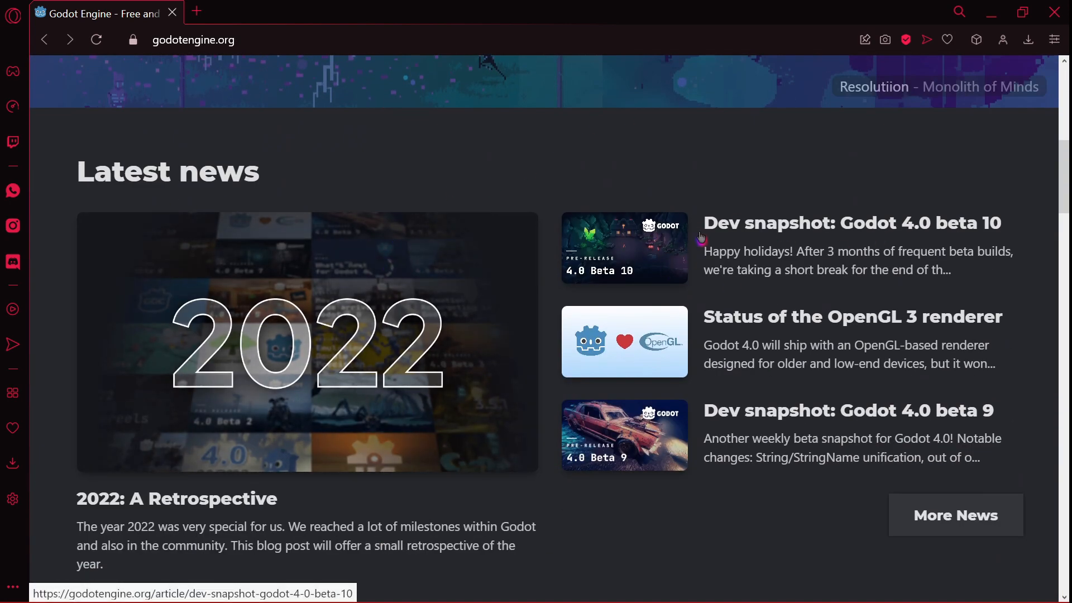
pyautogui.moveTo(800, 222)
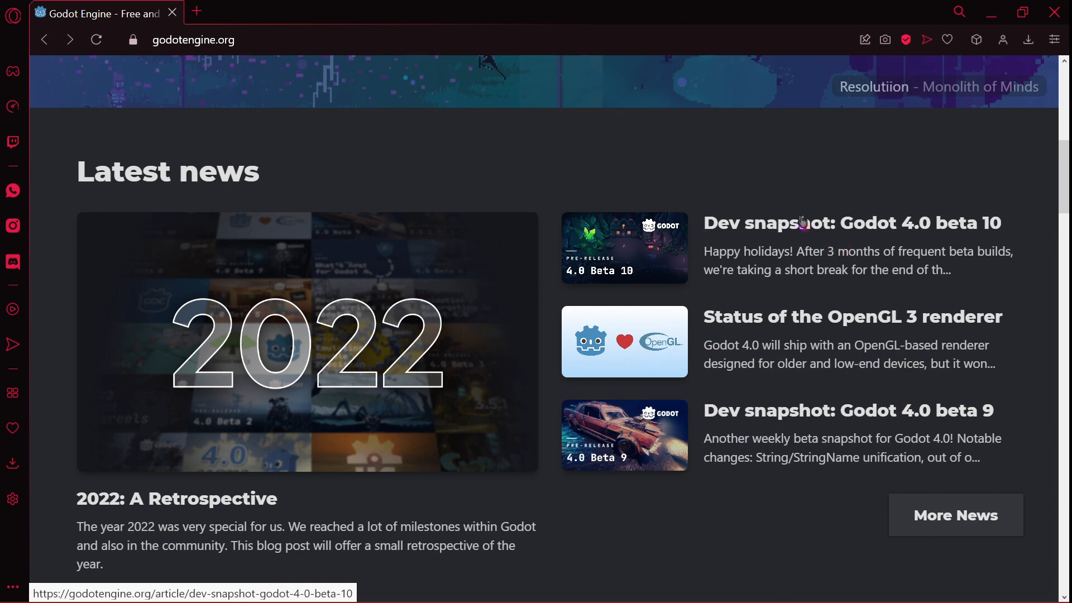
pyautogui.moveTo(871, 250)
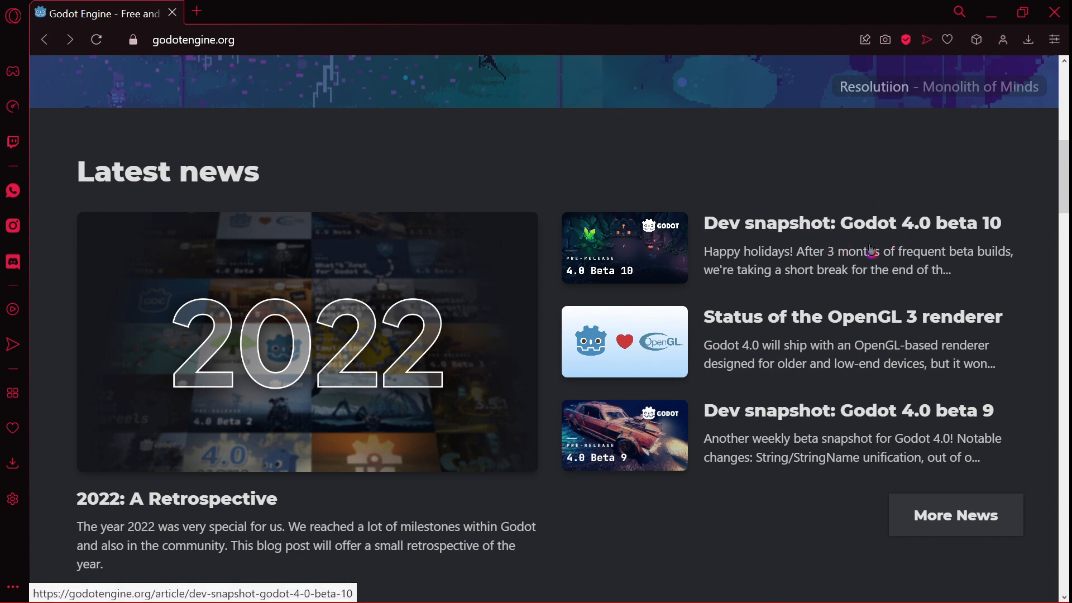
# Open the Dev snapshot: Godot 4.0 beta 10 article and jump to its Downloads section
pyautogui.click(851, 222)
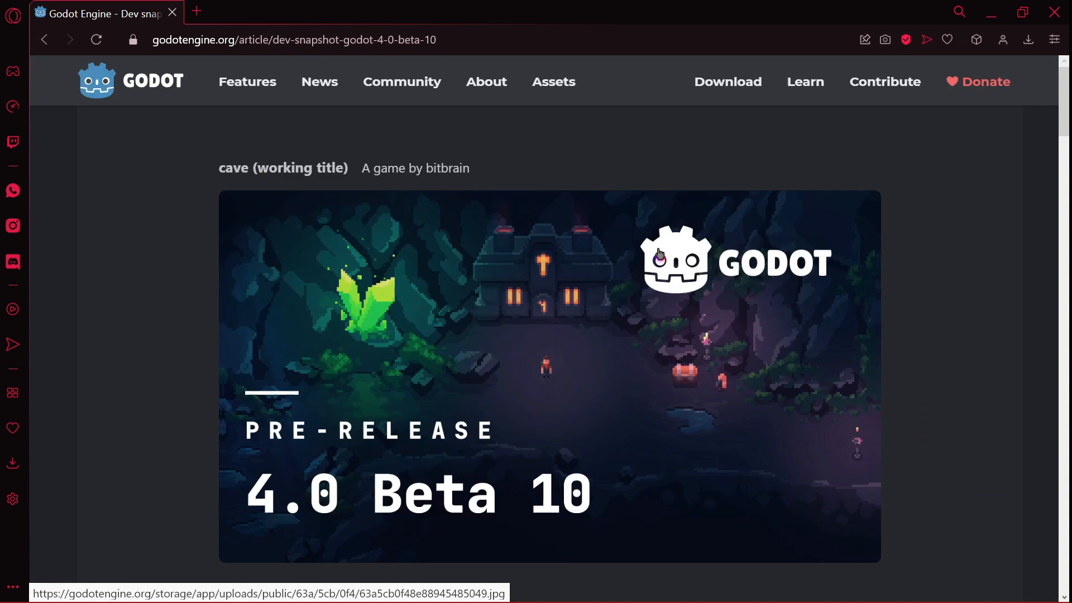
pyautogui.scroll(-3)
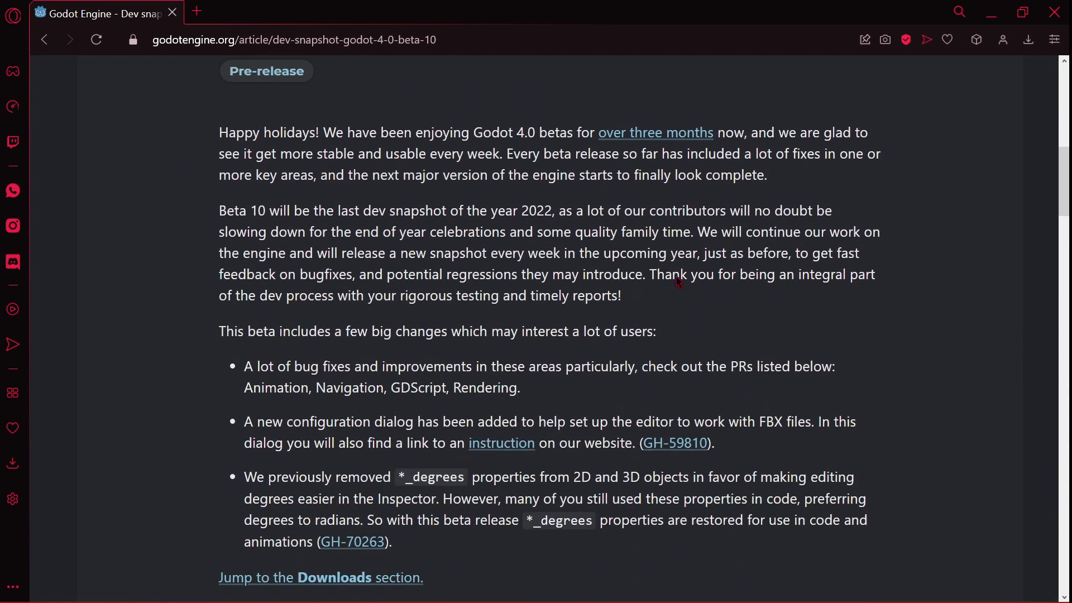
pyautogui.scroll(-3)
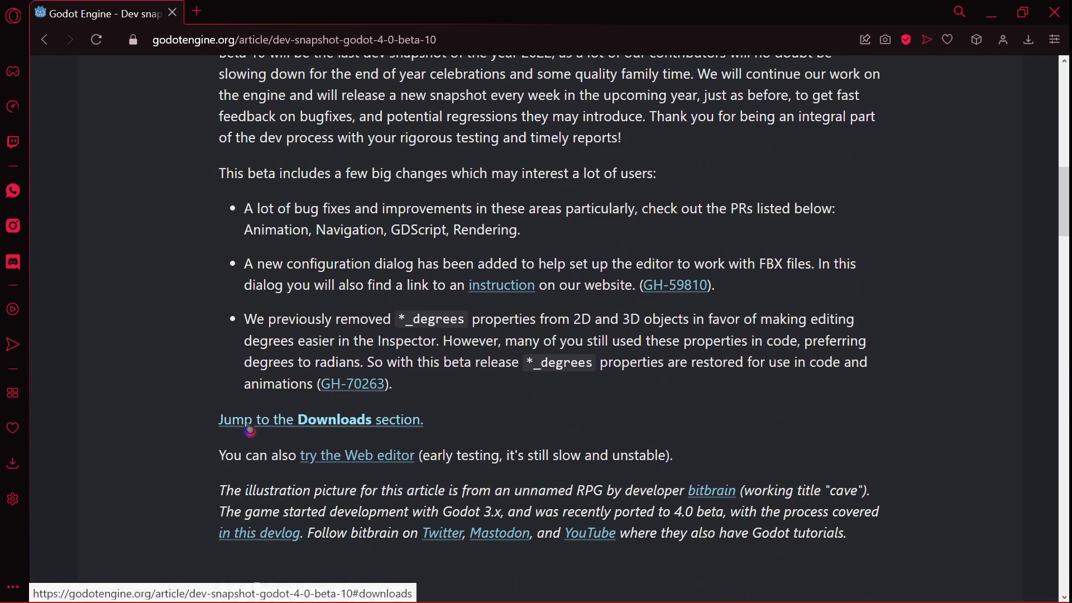
pyautogui.click(319, 419)
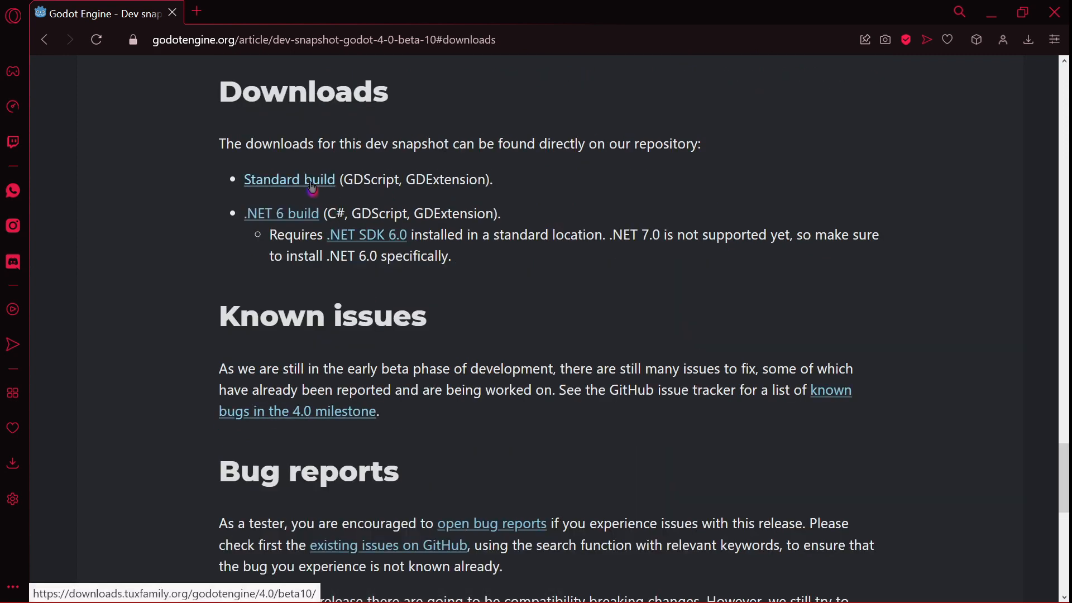
# Download Godot_v4.0-beta10_win64.exe.zip from the Standard build listing
pyautogui.click(289, 179)
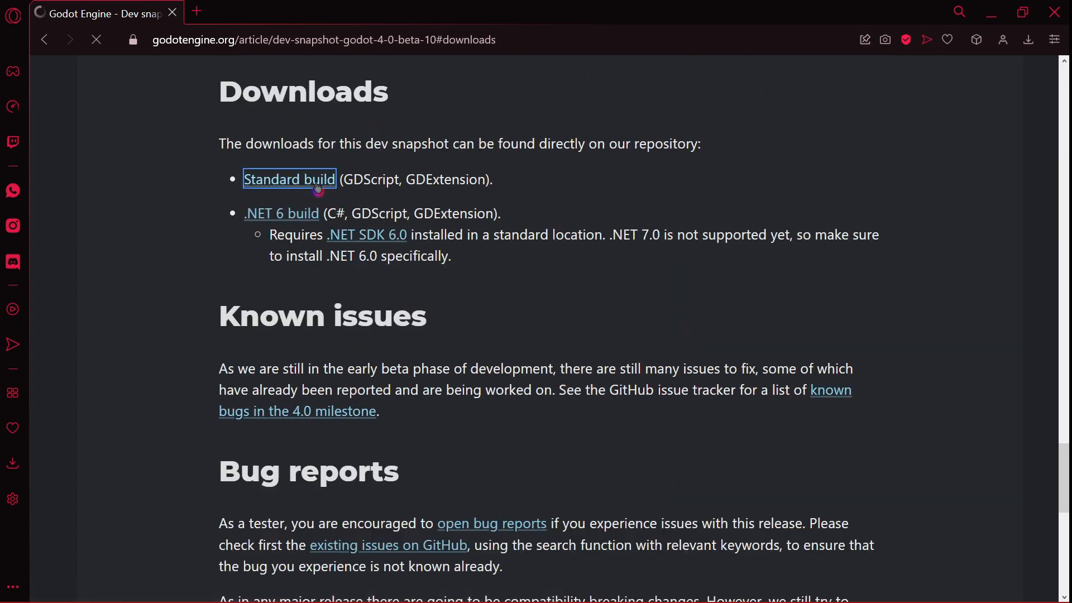
pyautogui.click(289, 179)
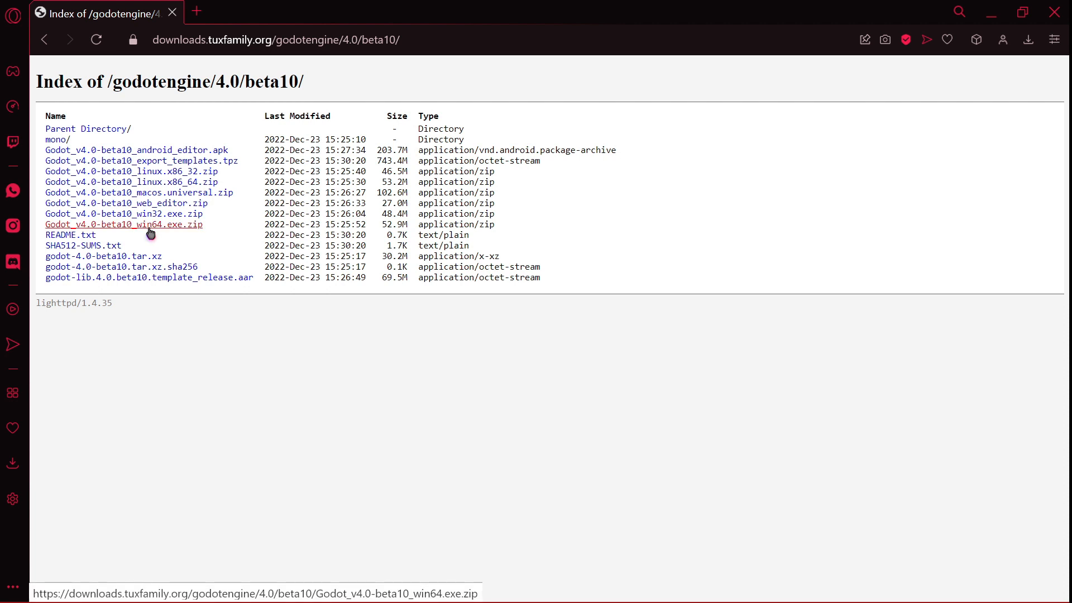
pyautogui.click(124, 225)
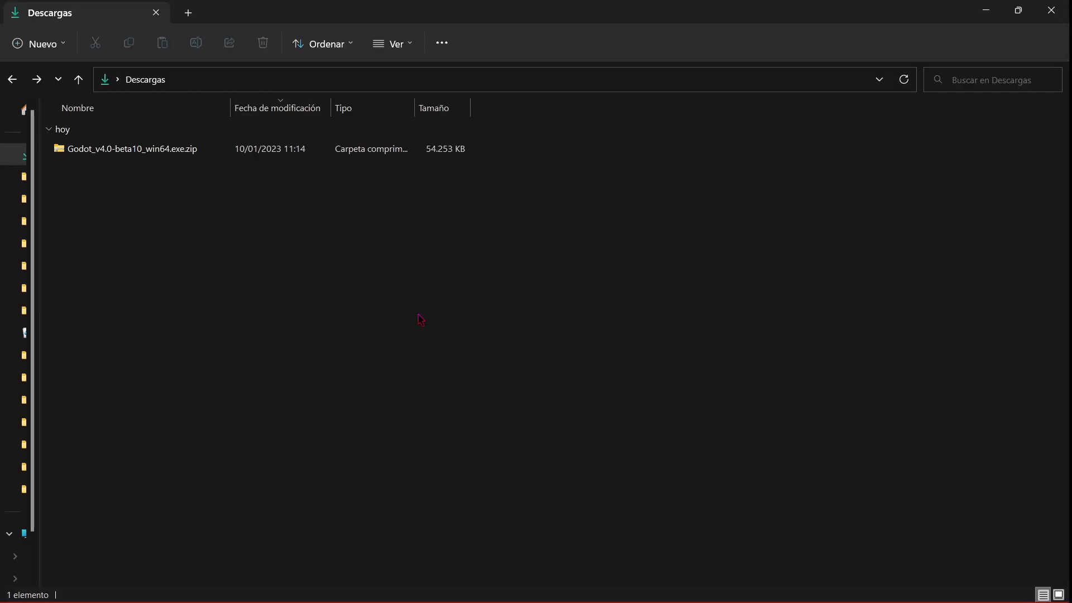
# Extract the beta 10 zip in Descargas and launch Godot_v4.0-beta10_win64.exe
pyautogui.click(132, 148)
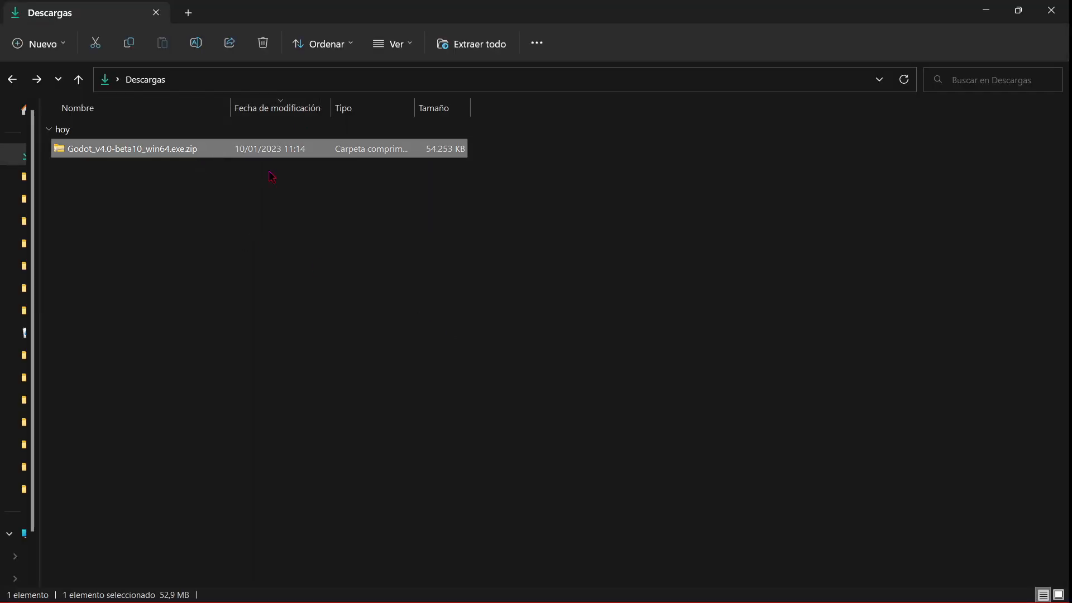
pyautogui.moveTo(309, 208)
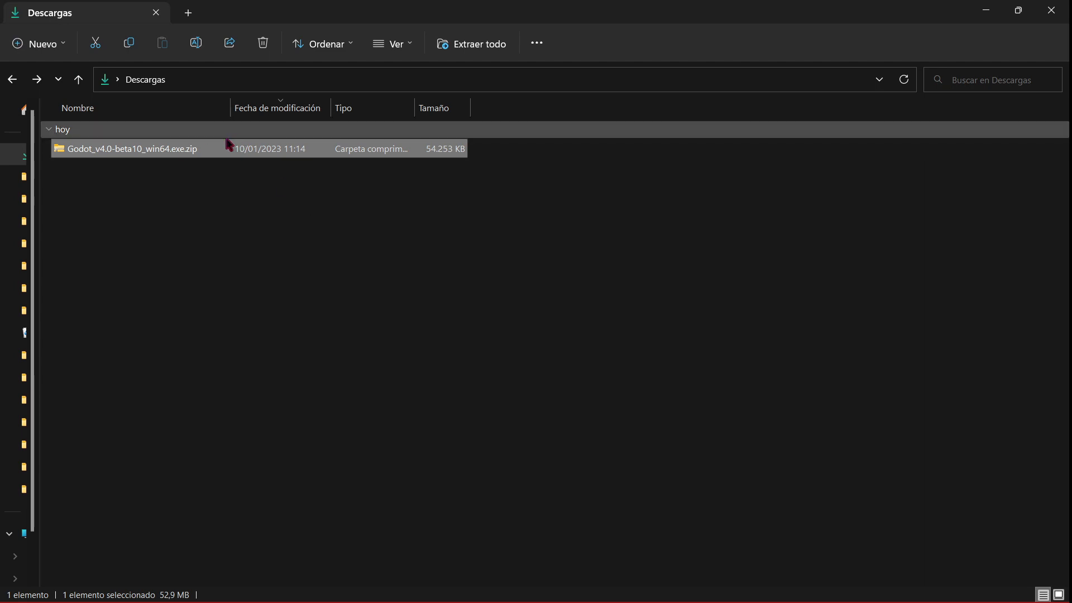
pyautogui.moveTo(282, 188)
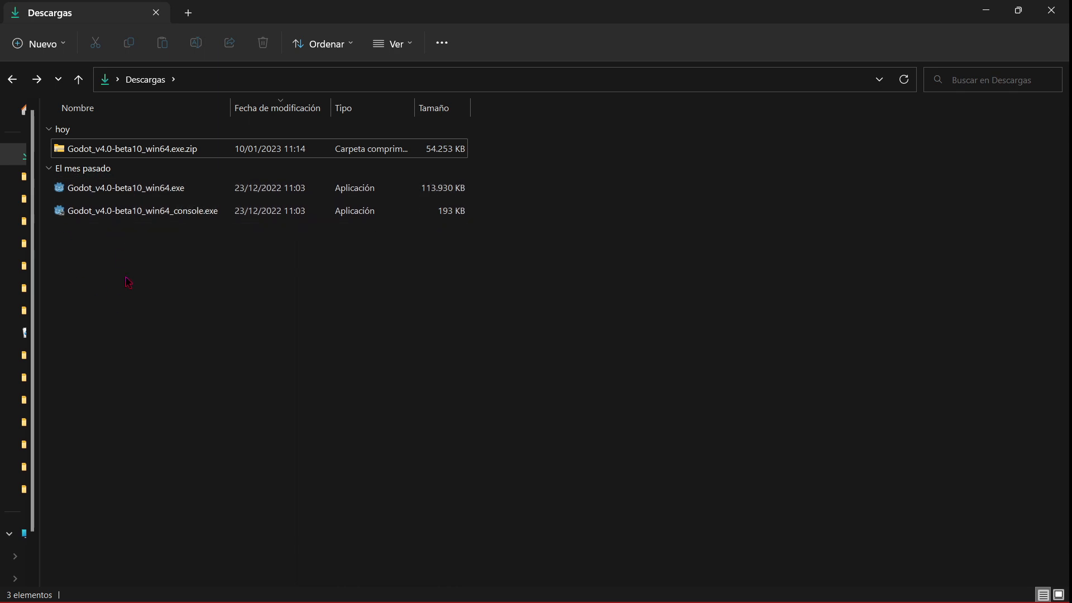
pyautogui.click(137, 188)
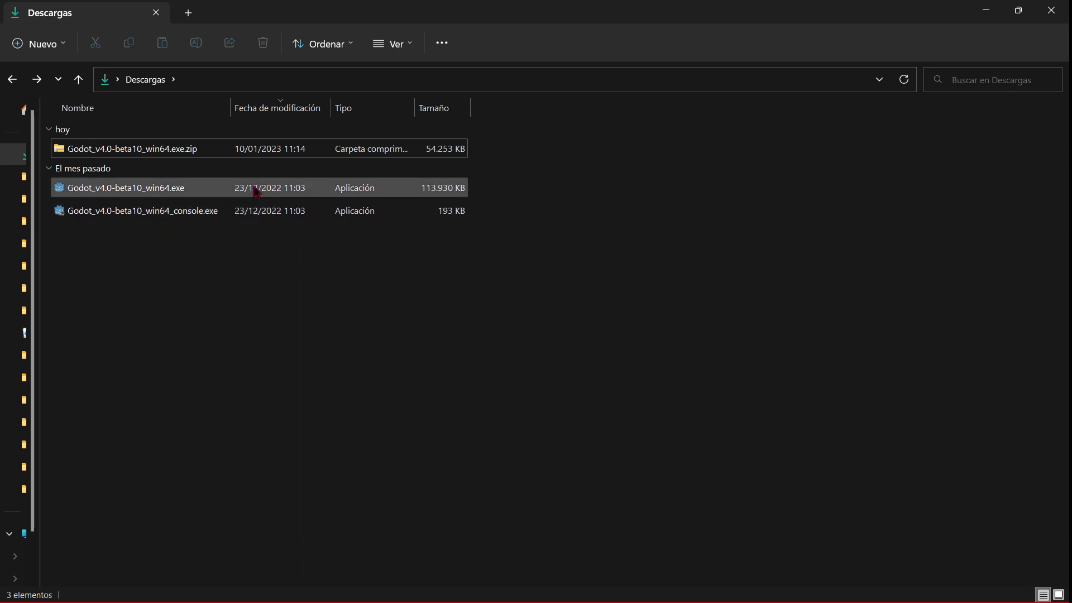
pyautogui.click(126, 188)
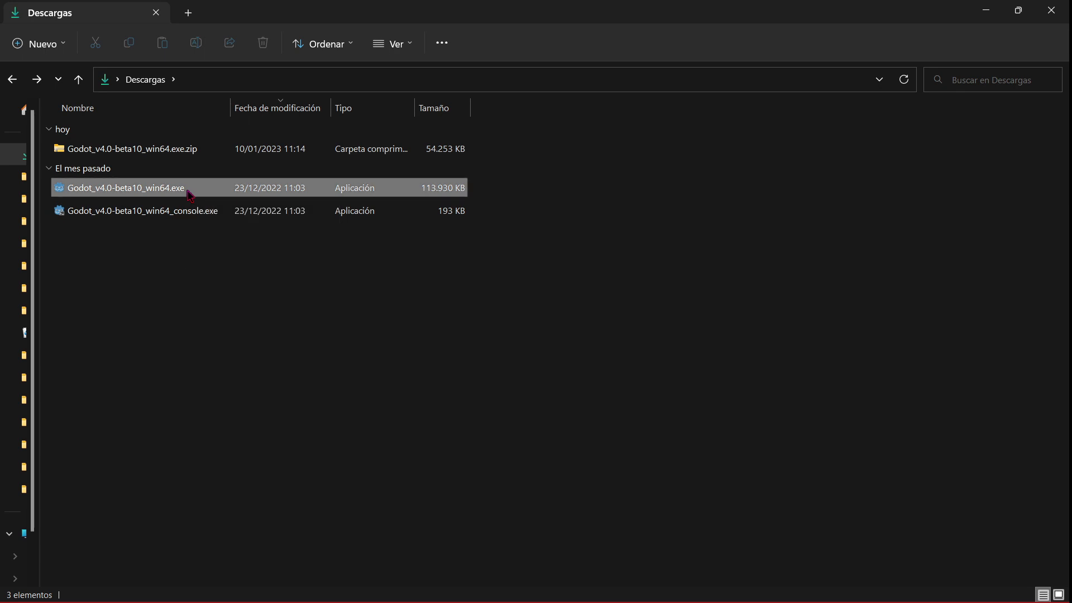
pyautogui.doubleClick(125, 187)
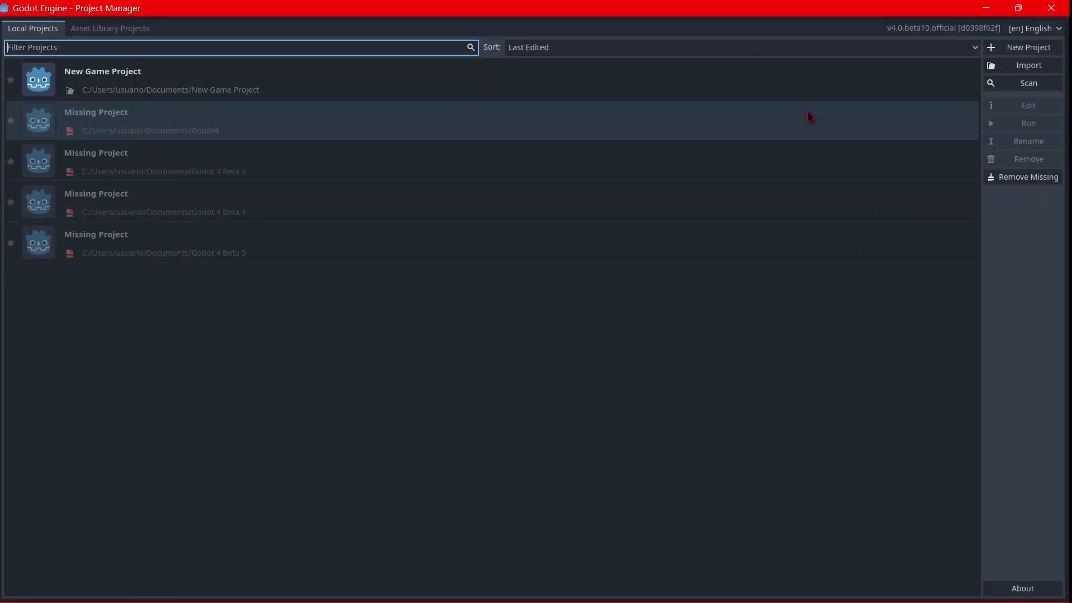
# Remove missing projects, glance at Asset Library, keep English, and start a new project
pyautogui.click(1029, 176)
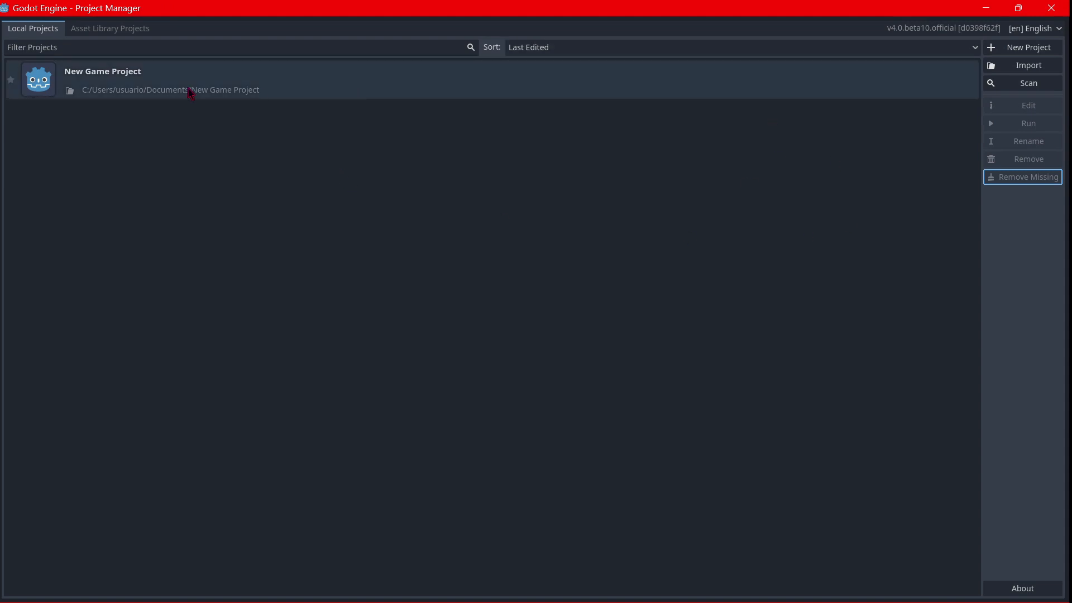
pyautogui.click(109, 28)
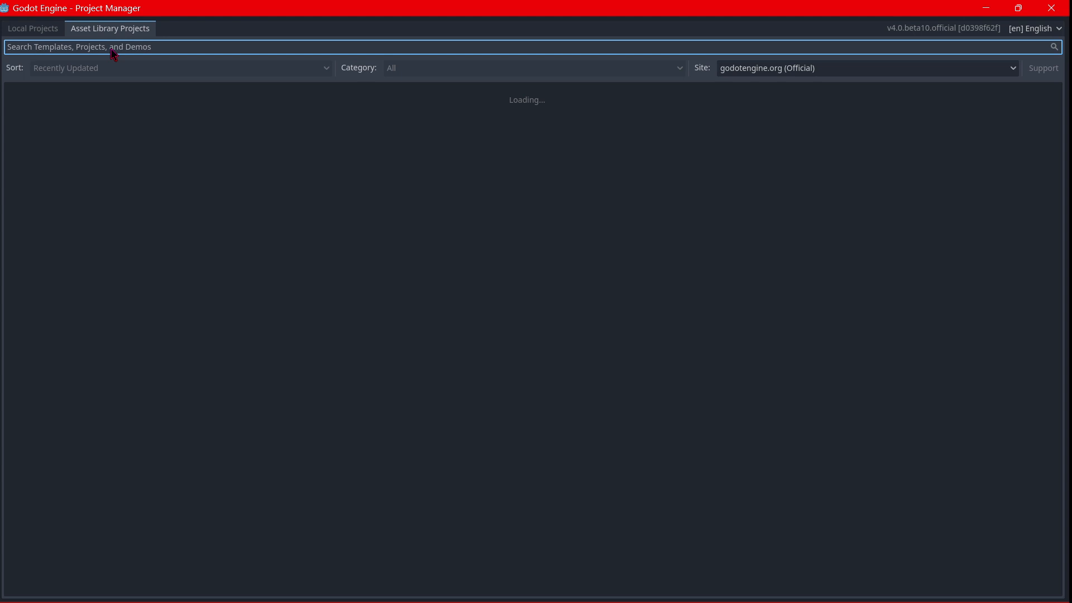
pyautogui.click(33, 28)
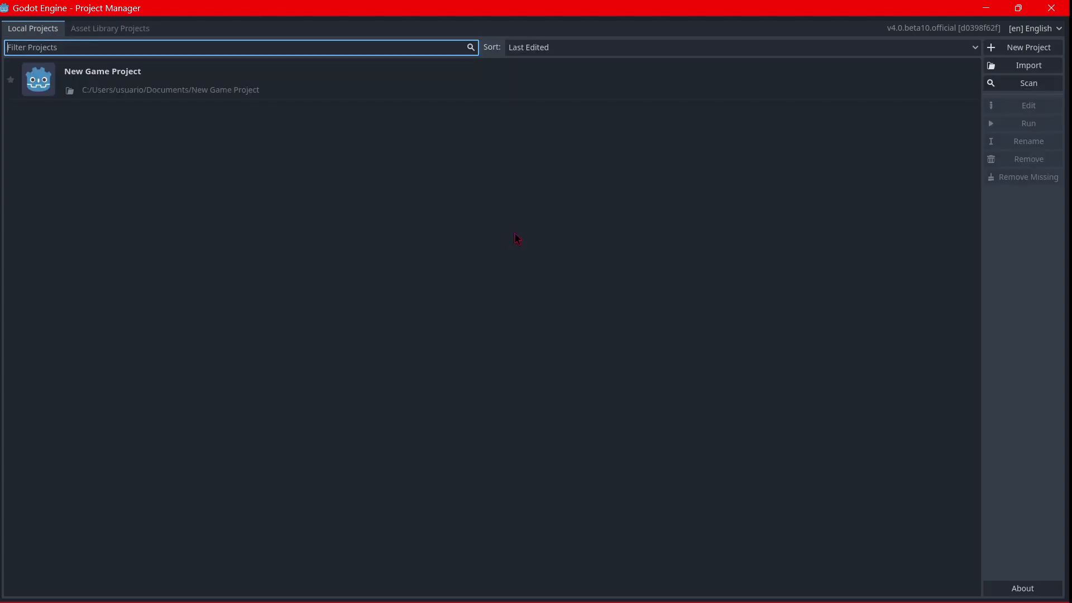
pyautogui.click(1034, 28)
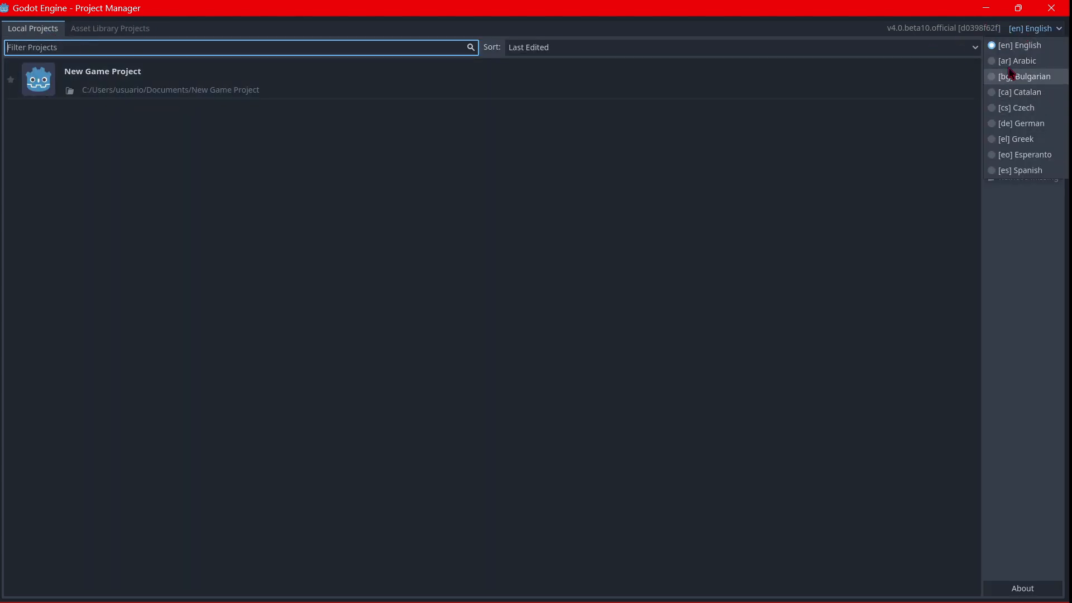
pyautogui.click(650, 178)
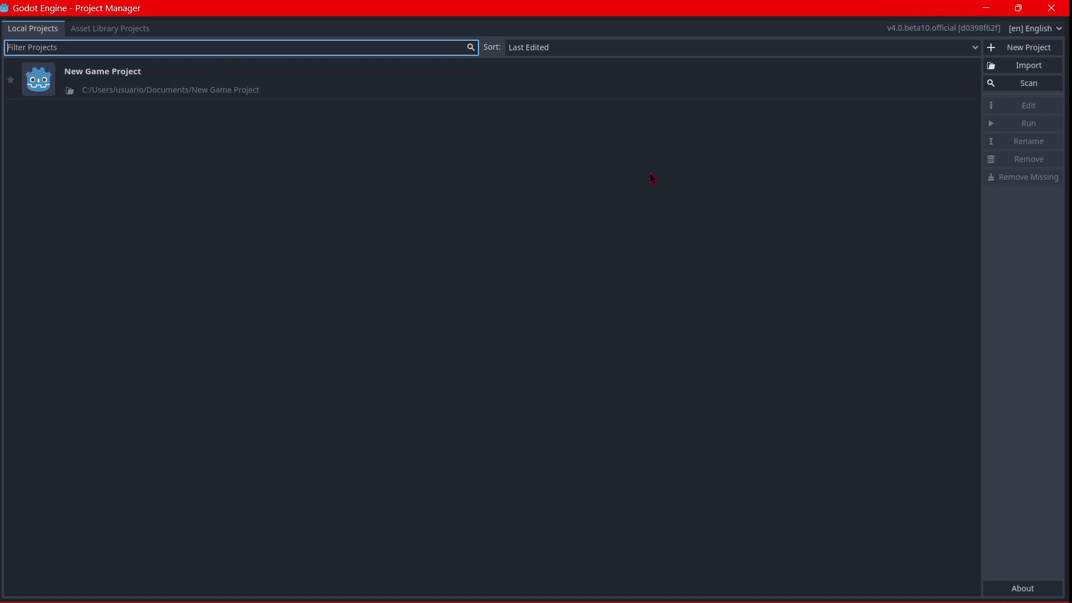
pyautogui.click(1027, 47)
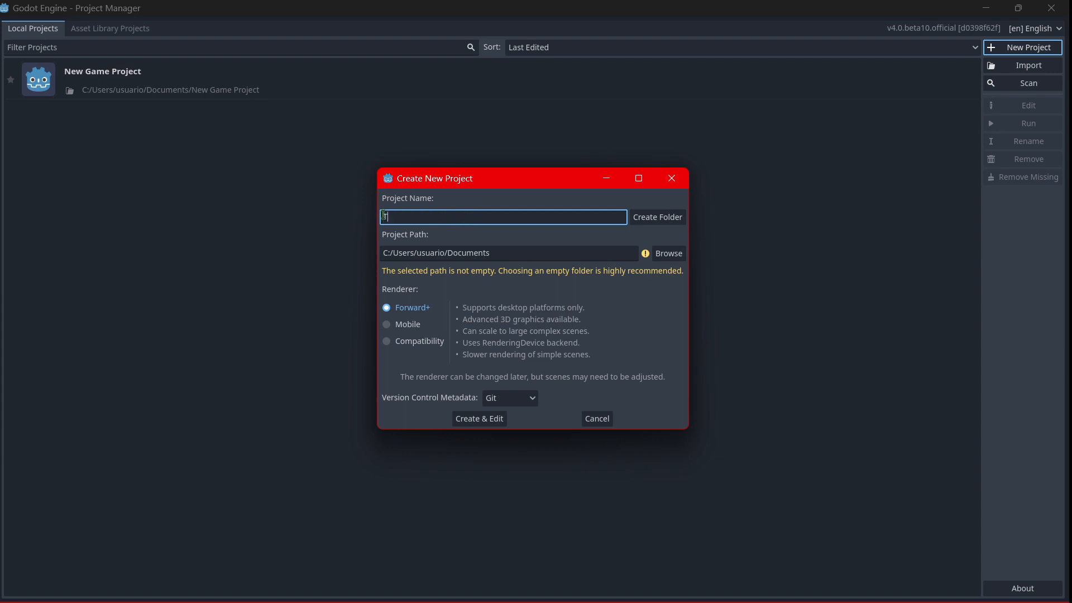
# Create a 'Tutorial' project folder with the Forward+ renderer and open it
pyautogui.write('Tutorial')
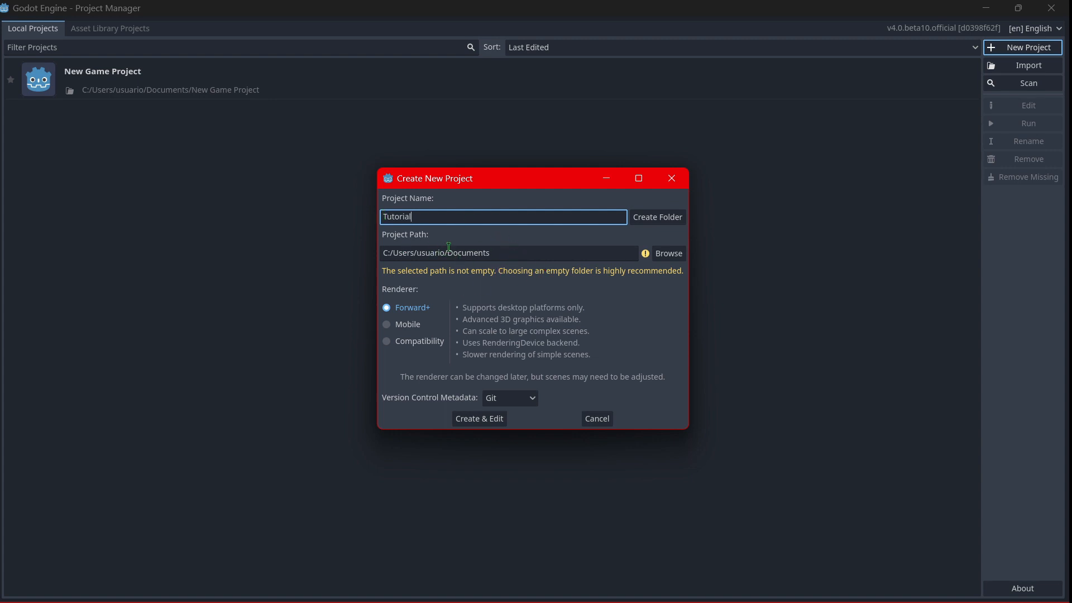
pyautogui.click(657, 217)
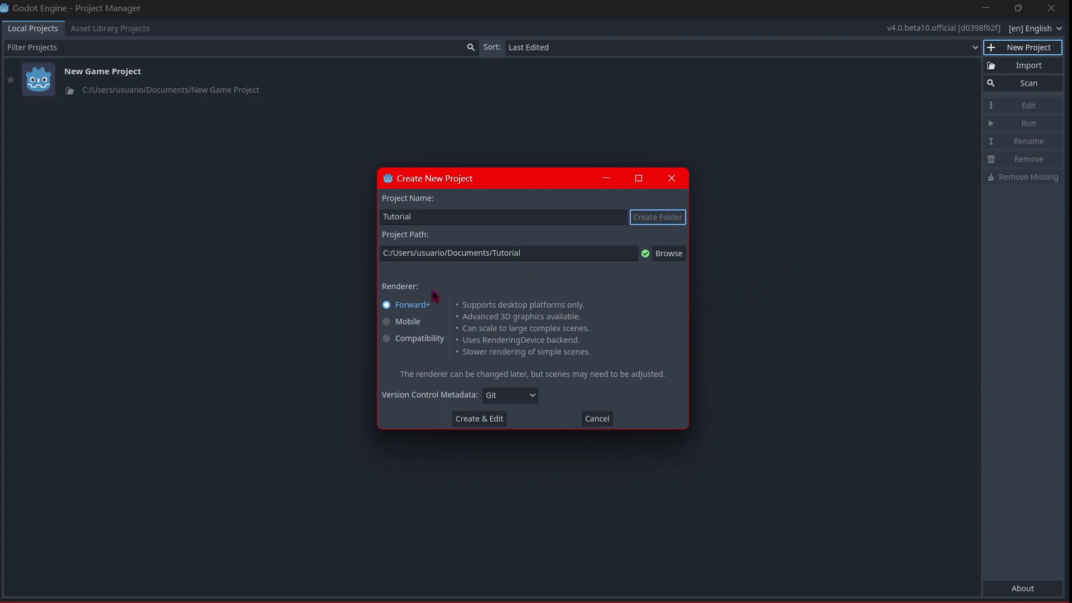
pyautogui.moveTo(406, 299)
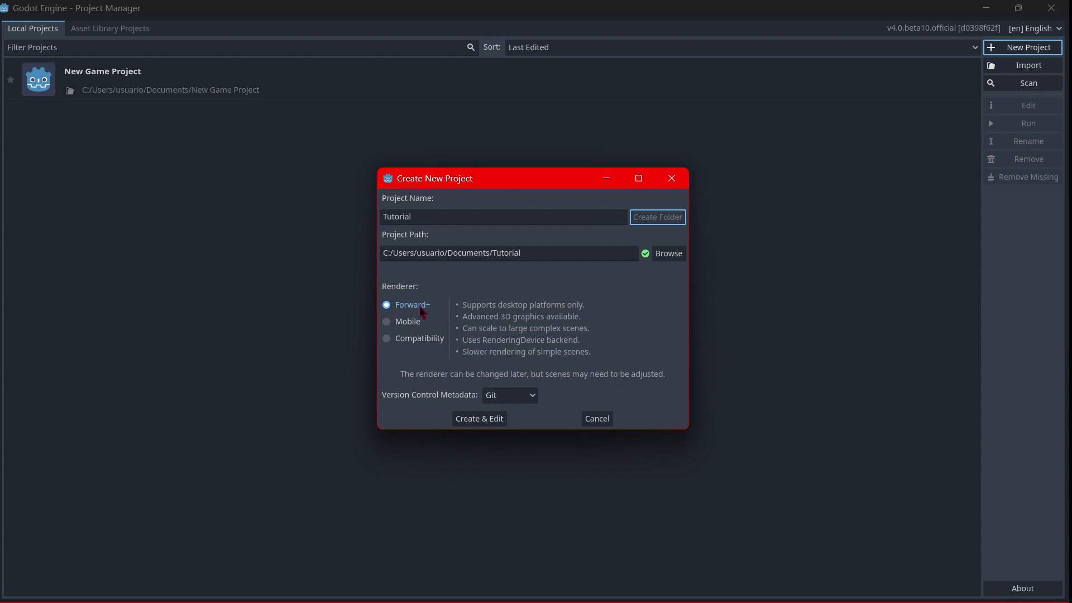
pyautogui.moveTo(502, 381)
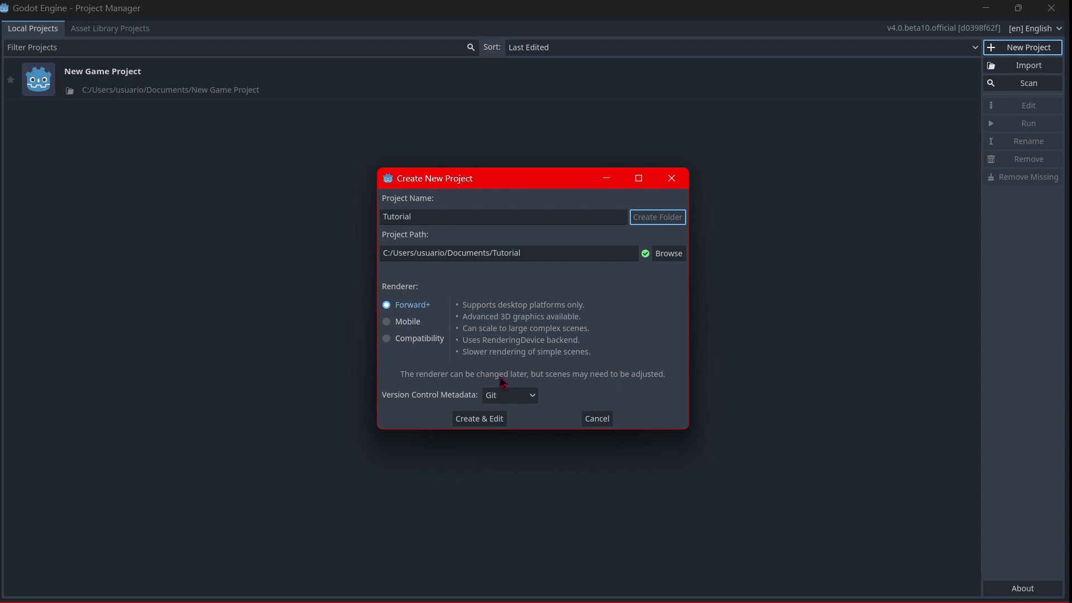
pyautogui.moveTo(503, 331)
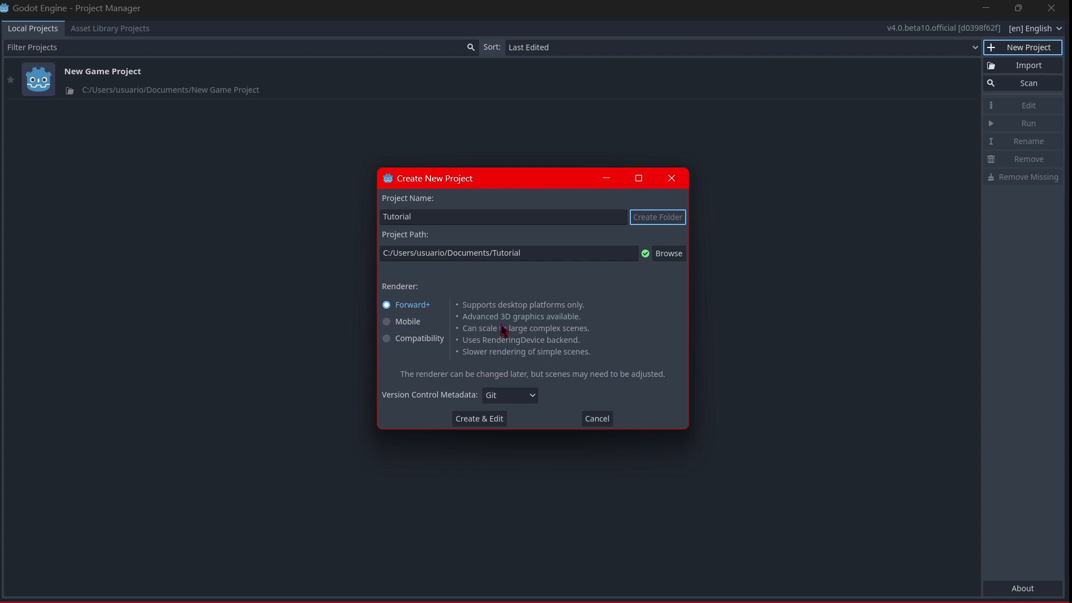
pyautogui.click(386, 321)
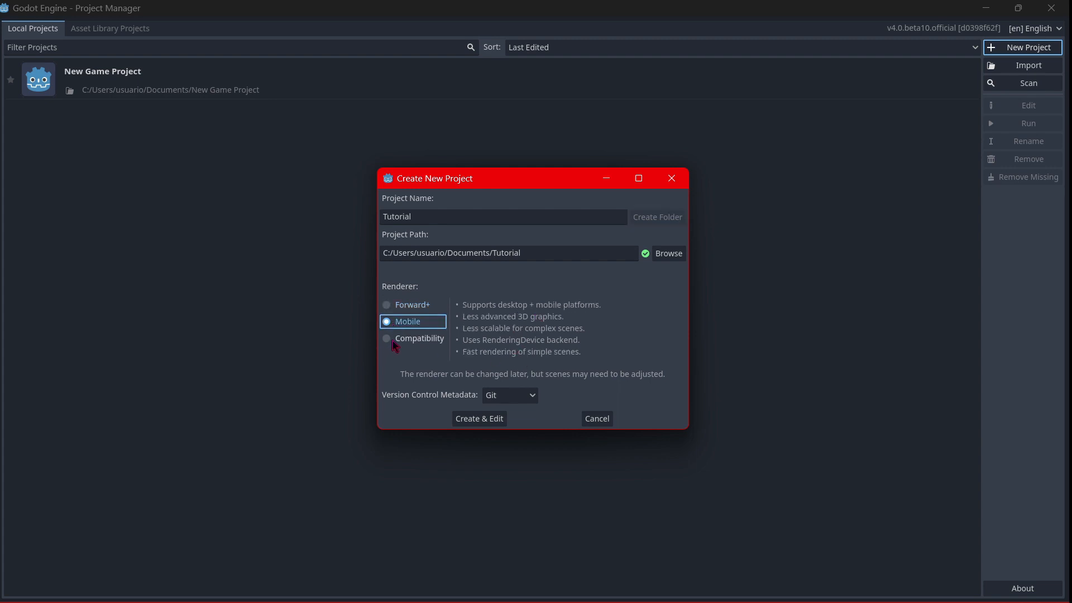
pyautogui.click(411, 304)
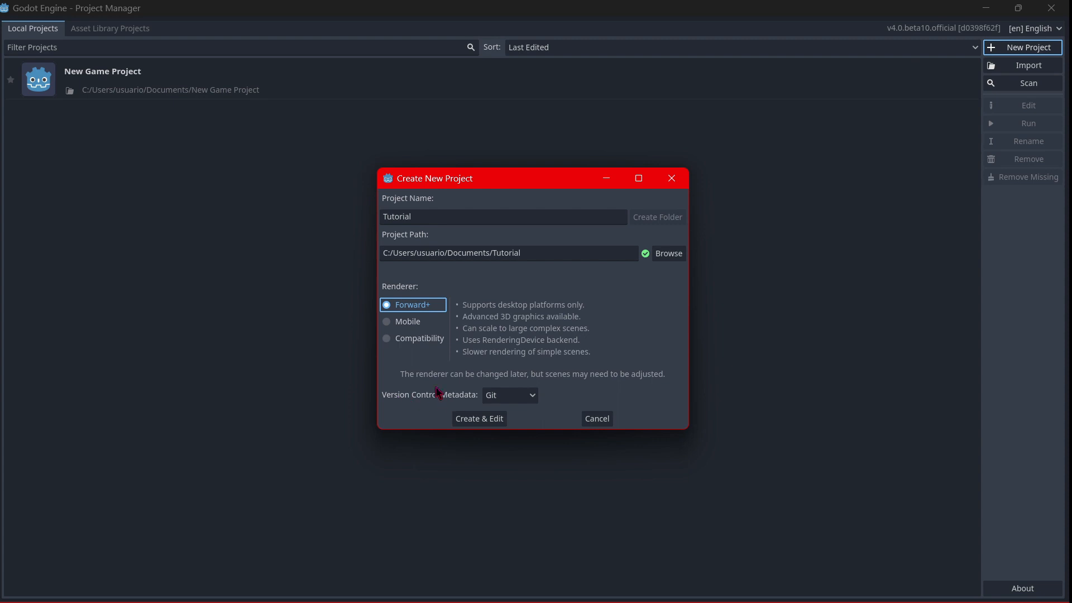
pyautogui.moveTo(598, 329)
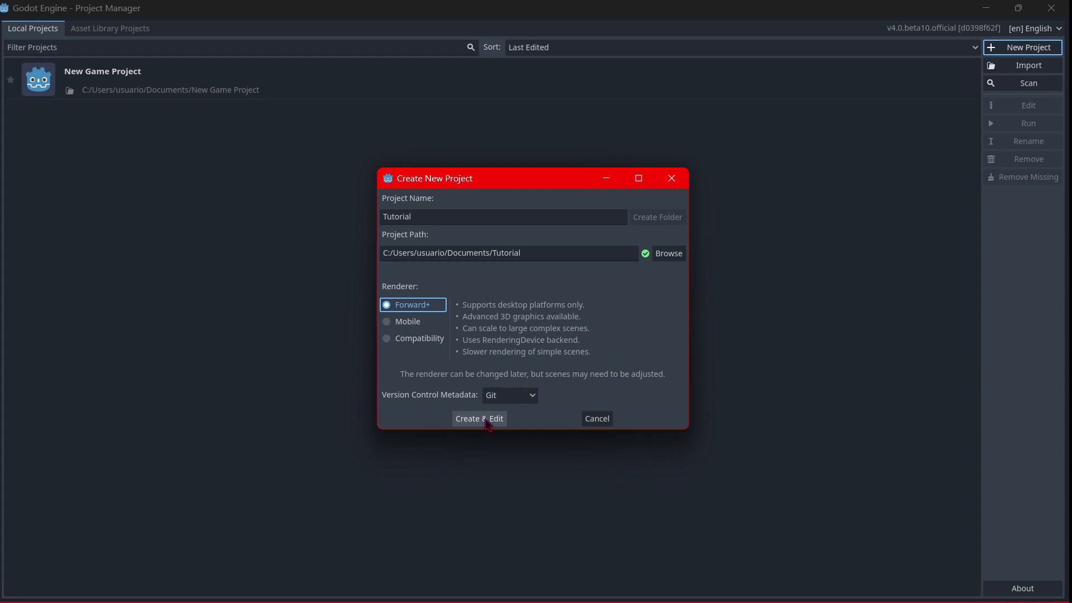
pyautogui.click(479, 418)
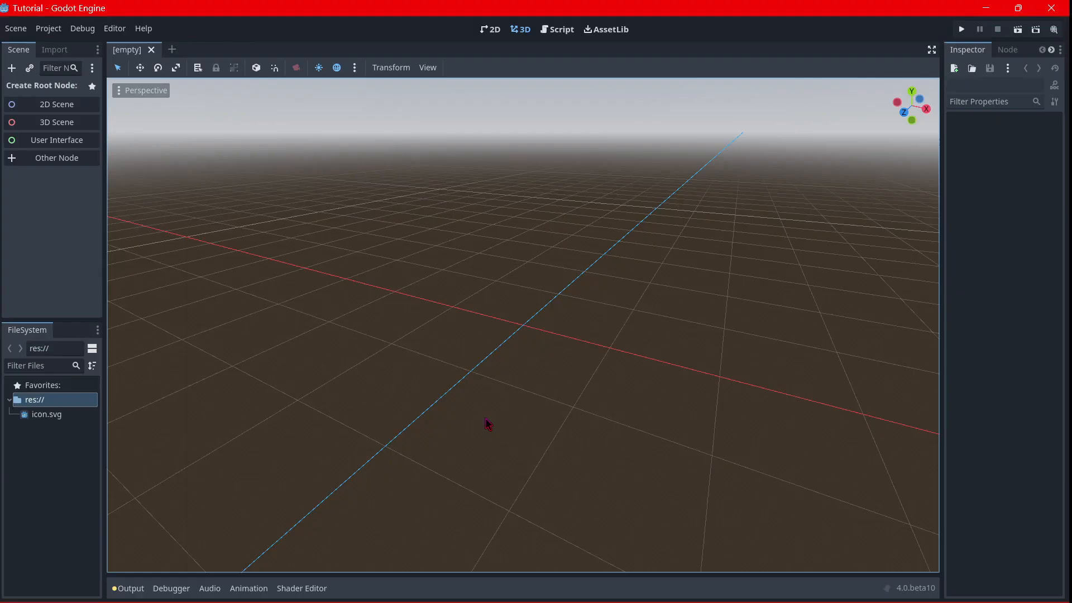
# Switch the Tutorial editor from the 3D viewport to the 2D workspace
pyautogui.click(490, 29)
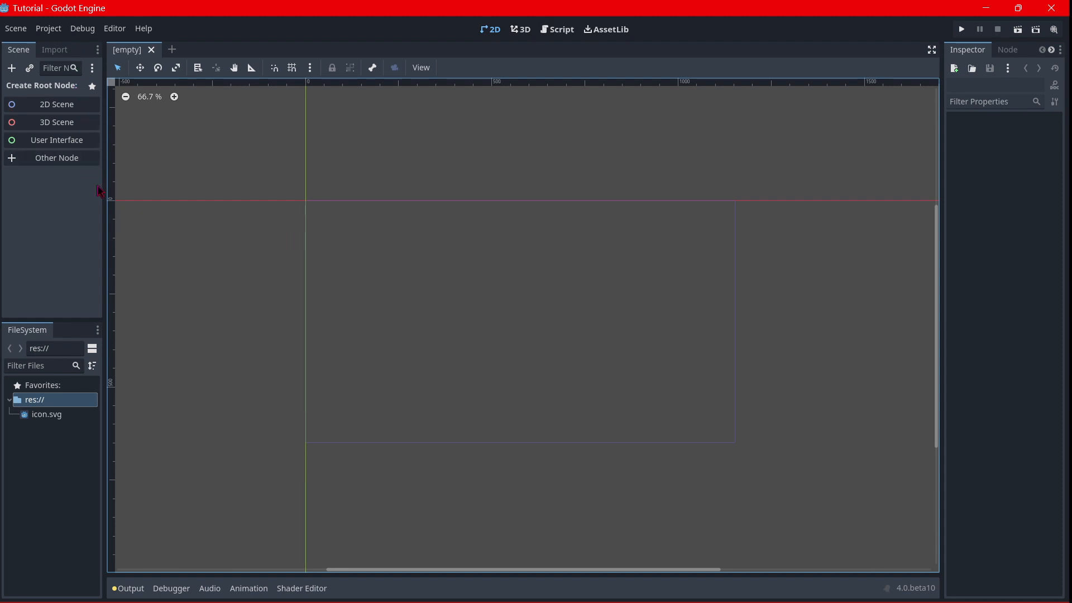
pyautogui.moveTo(231, 208)
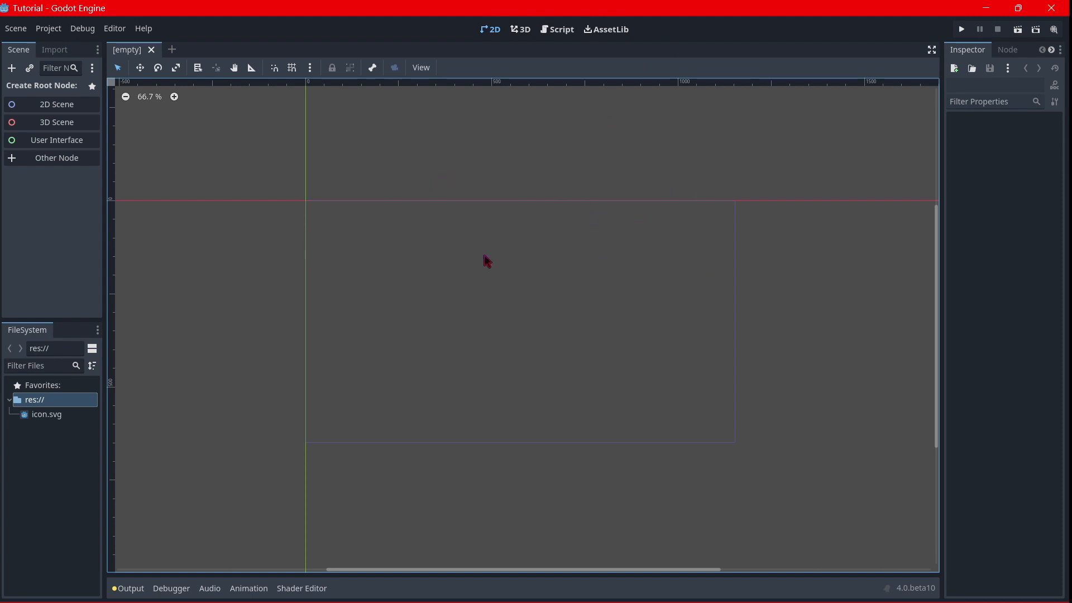
pyautogui.moveTo(436, 185)
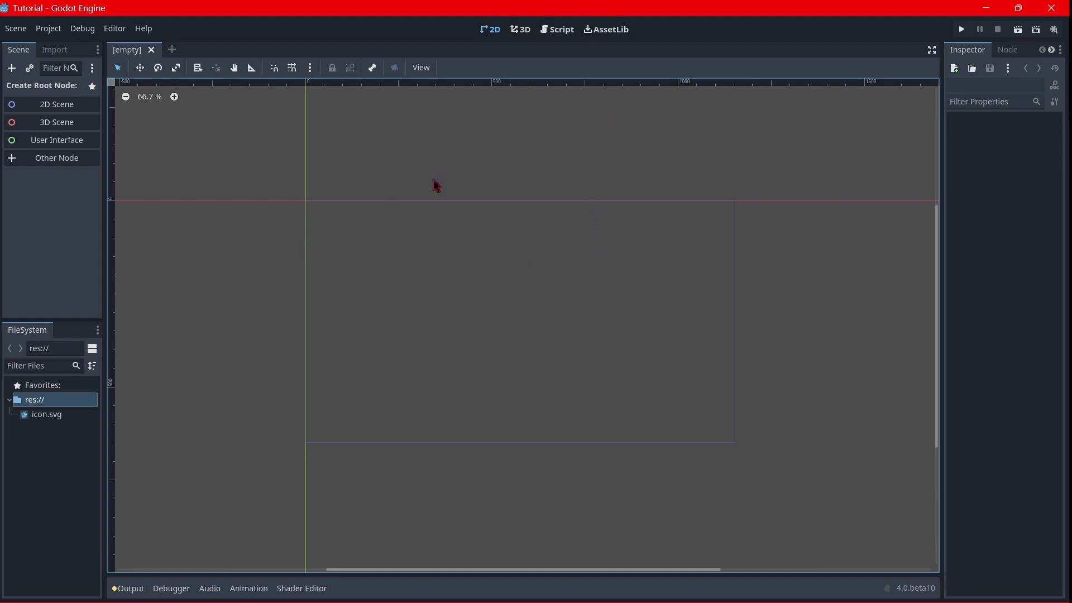
pyautogui.moveTo(385, 275)
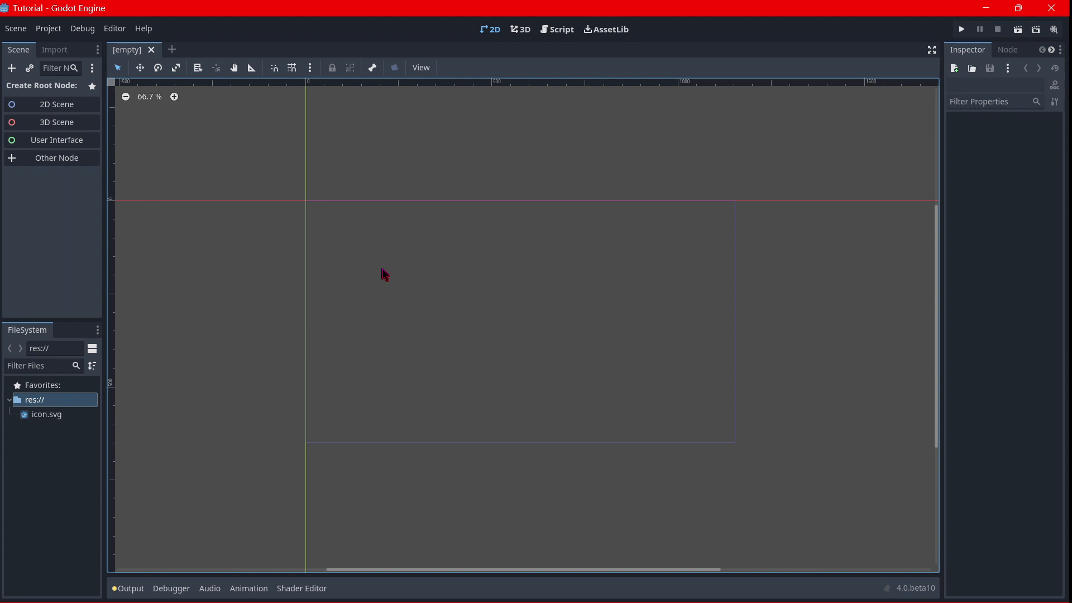
pyautogui.moveTo(353, 258)
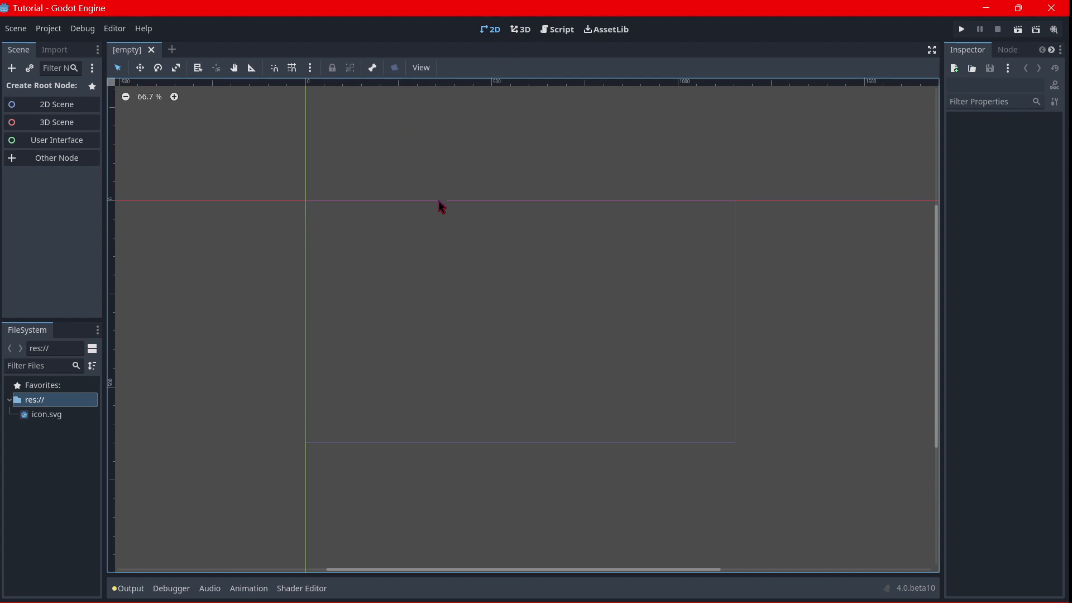
pyautogui.click(557, 28)
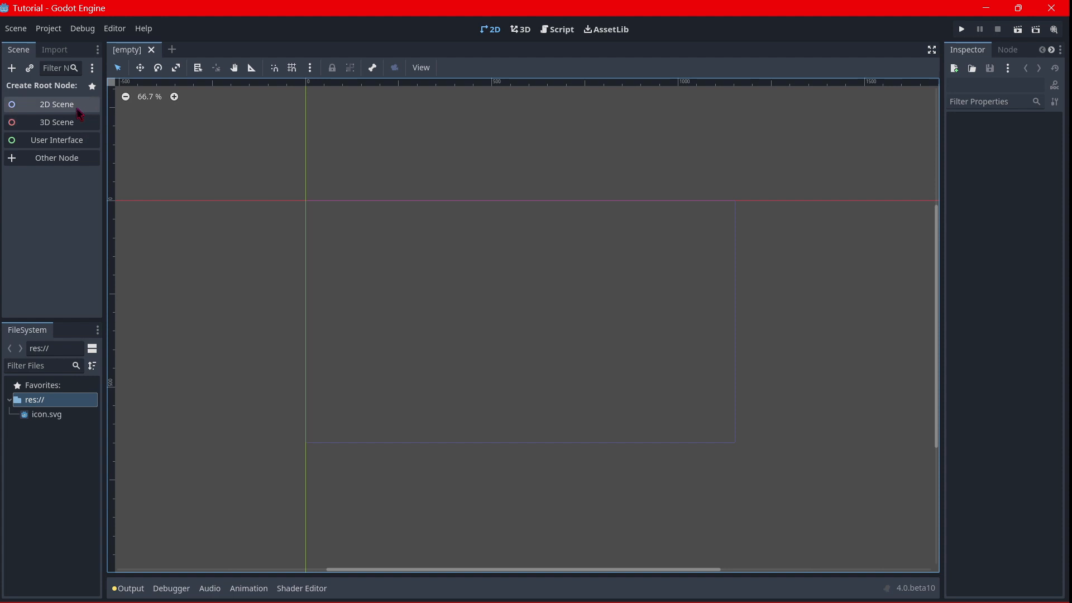
# Create a 2D Scene root node named Main and save it as main.tscn
pyautogui.click(57, 104)
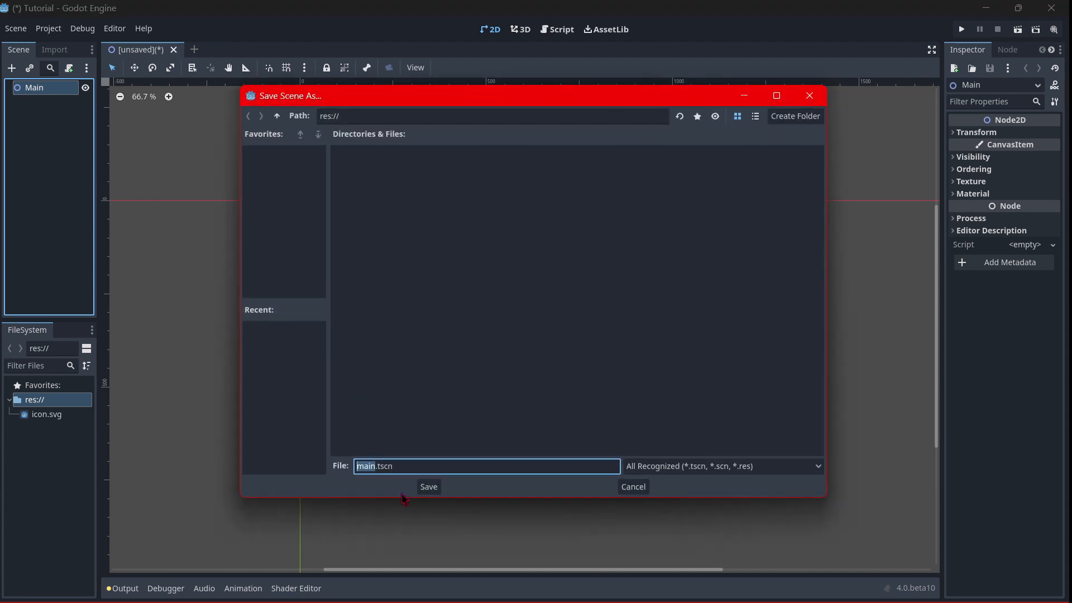
pyautogui.click(428, 487)
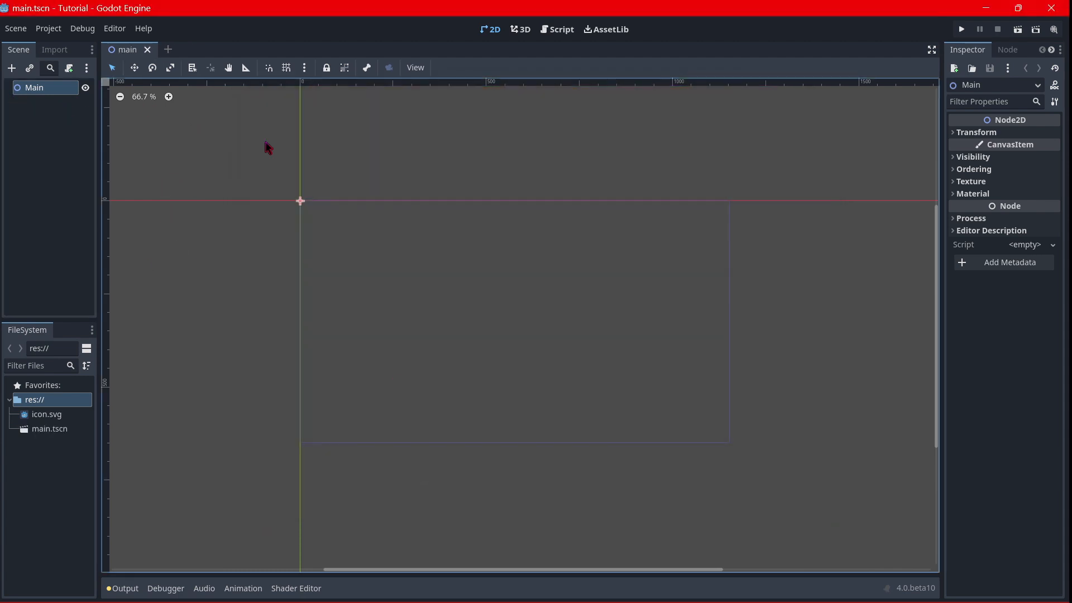
pyautogui.moveTo(69, 68)
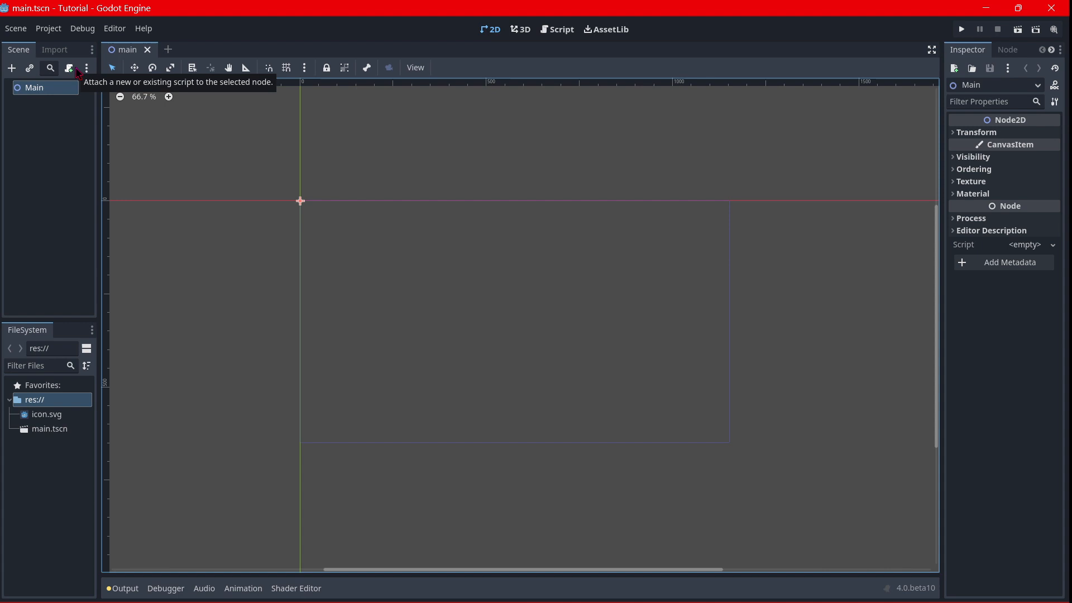
# Attach a GDScript res://main.gd to Main using the Object: Empty template
pyautogui.click(68, 67)
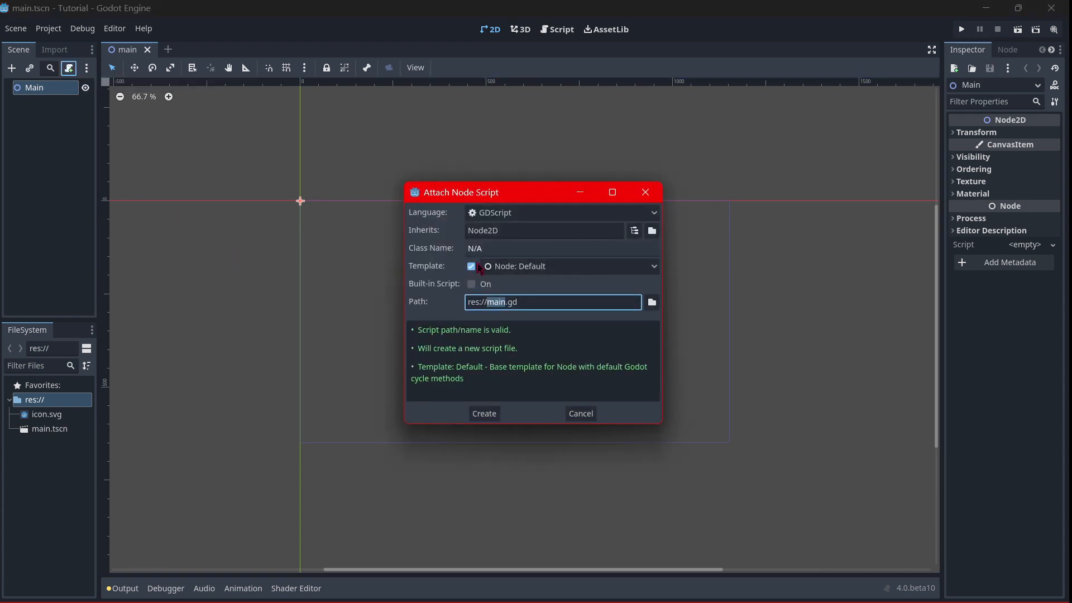
pyautogui.click(560, 266)
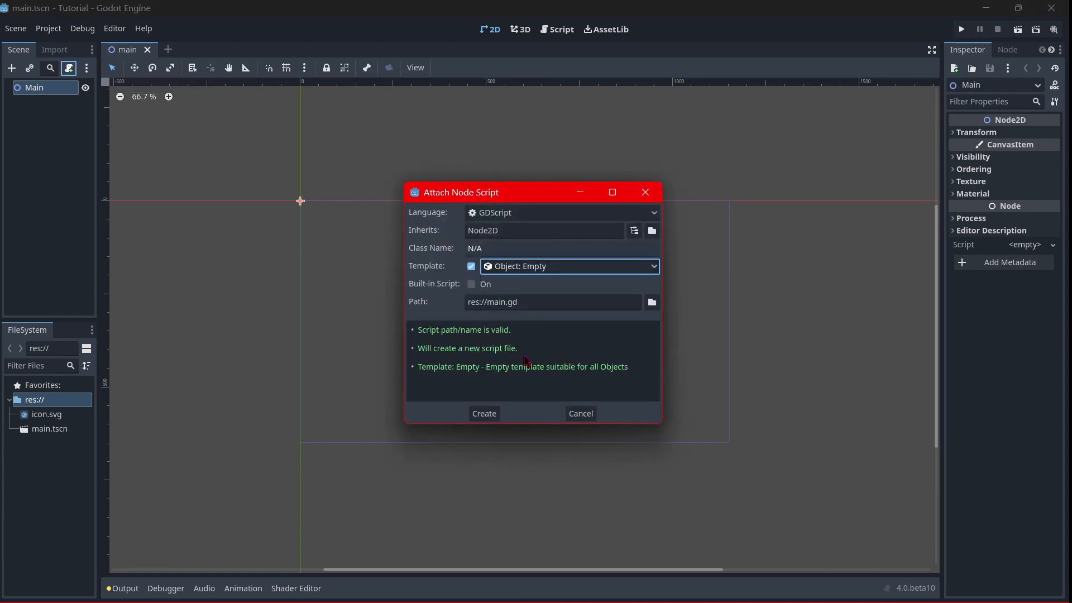
pyautogui.moveTo(524, 384)
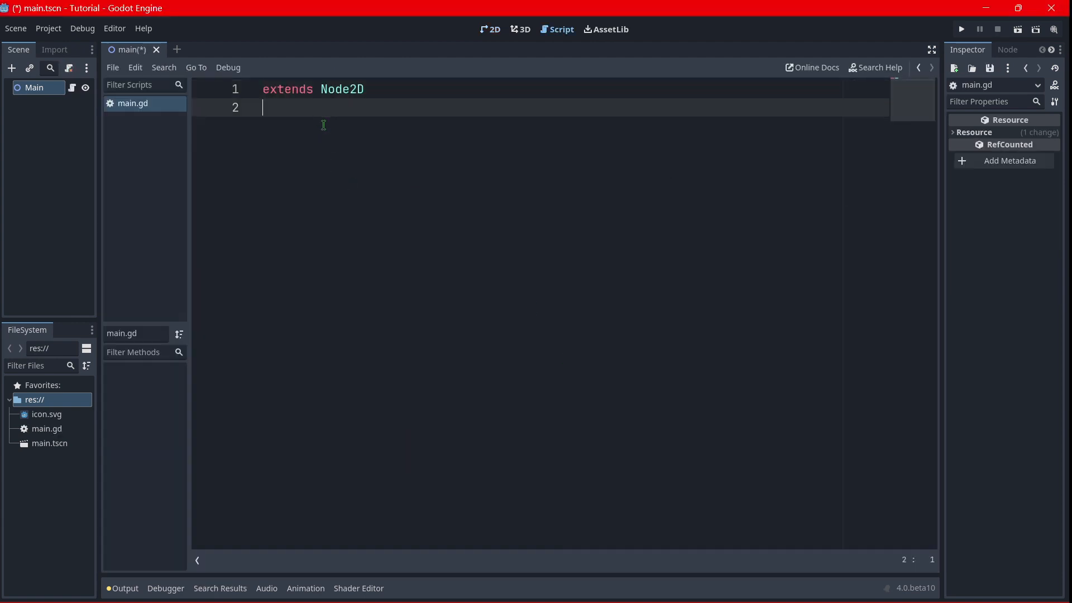
# Add func _ready(): with an indented print("Hello world") to main.gd
pyautogui.press('enter')
pyautogui.write('func ')
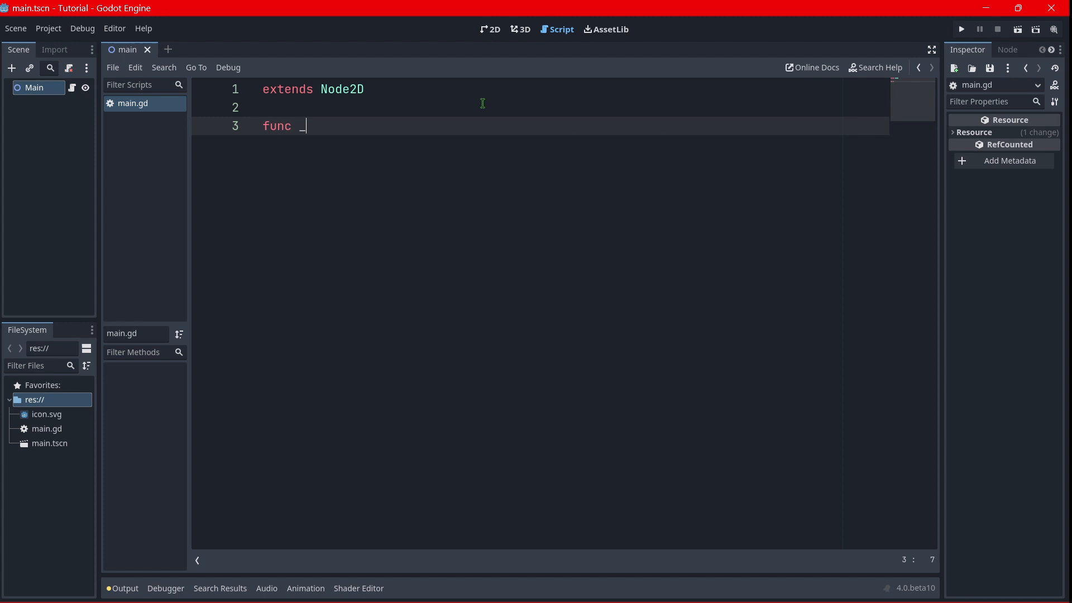
pyautogui.write('_ready():')
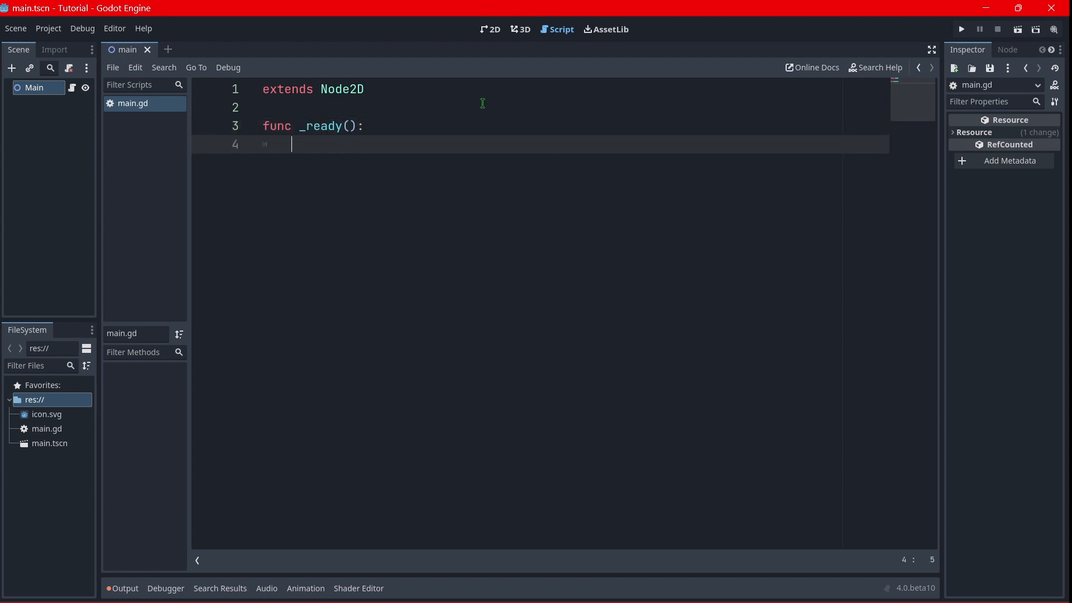
pyautogui.write('pr')
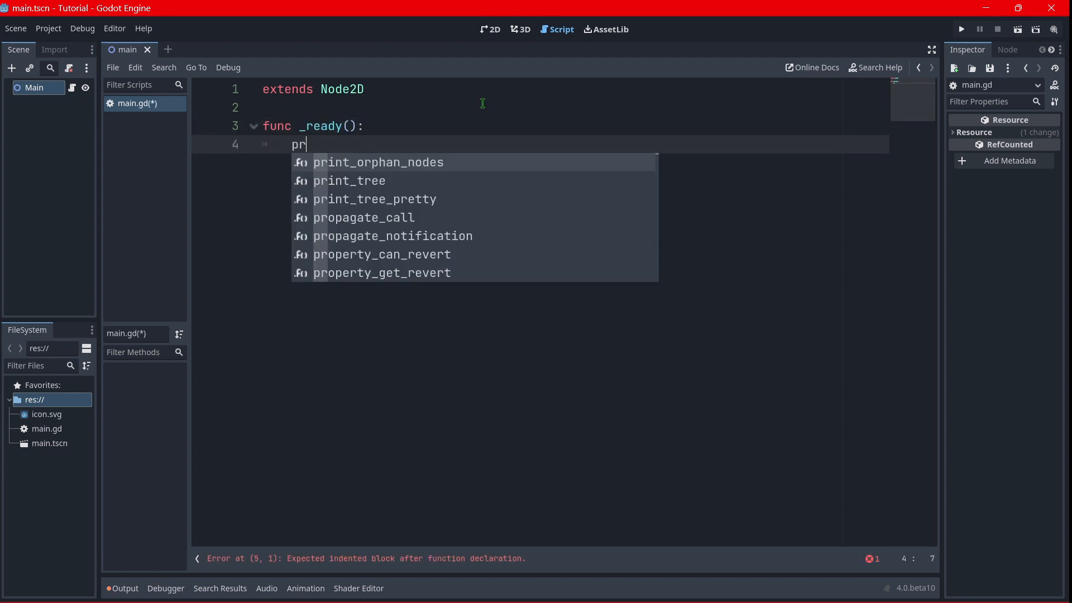
pyautogui.write('int("')
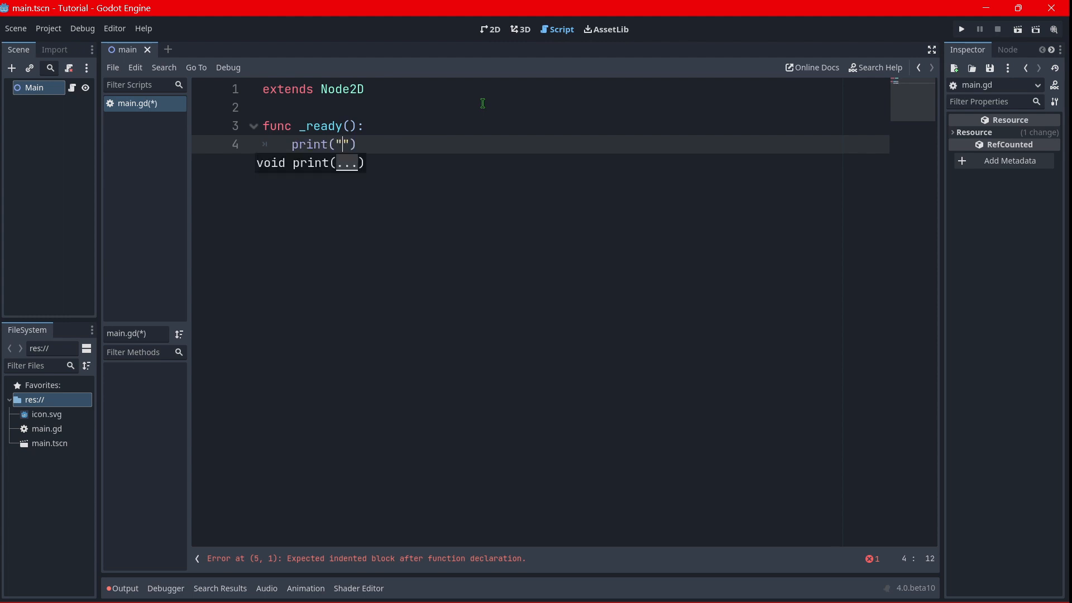
pyautogui.write('Hell')
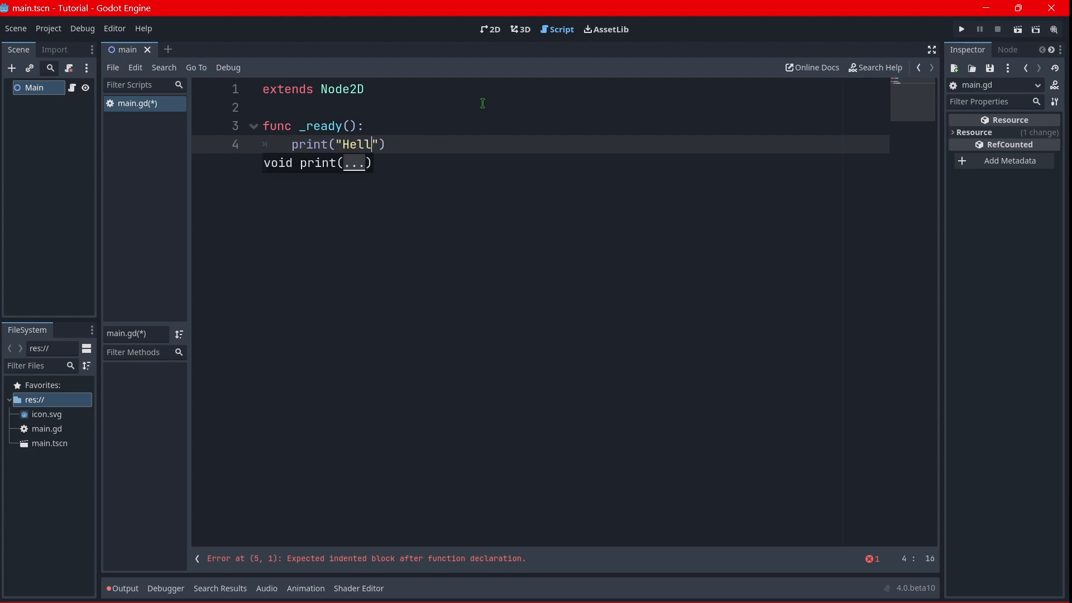
pyautogui.write('o world')
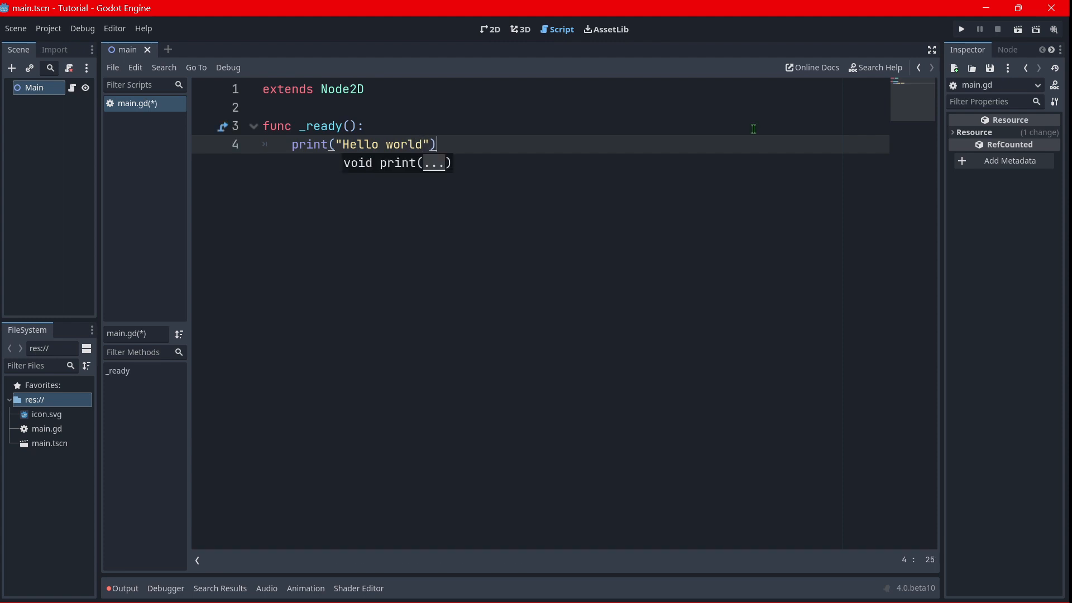
# Run the project with main.tscn as the main scene, then close the game window
pyautogui.click(959, 29)
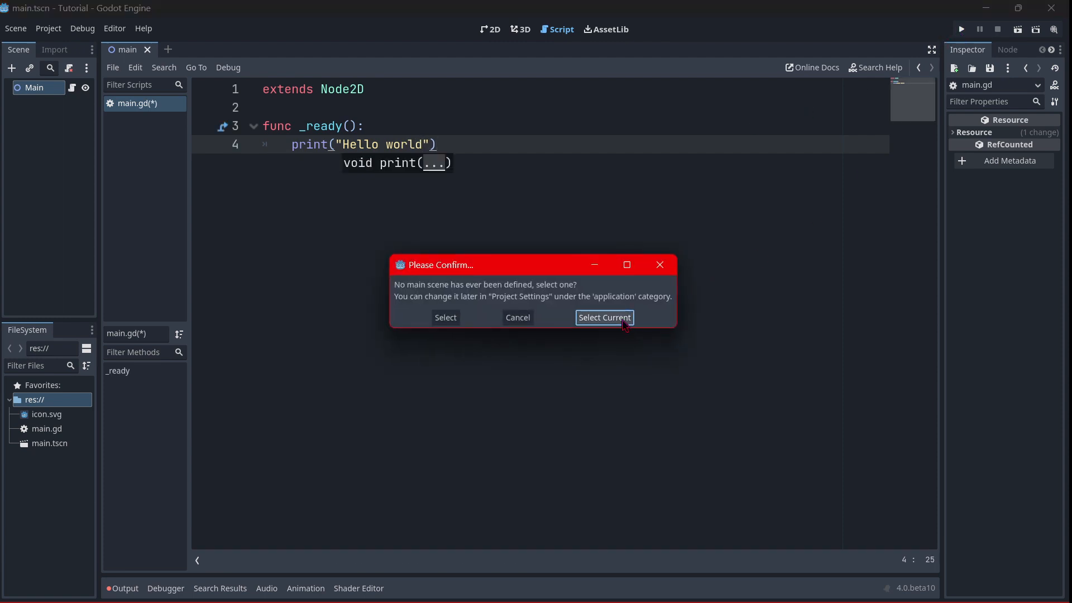
pyautogui.click(604, 317)
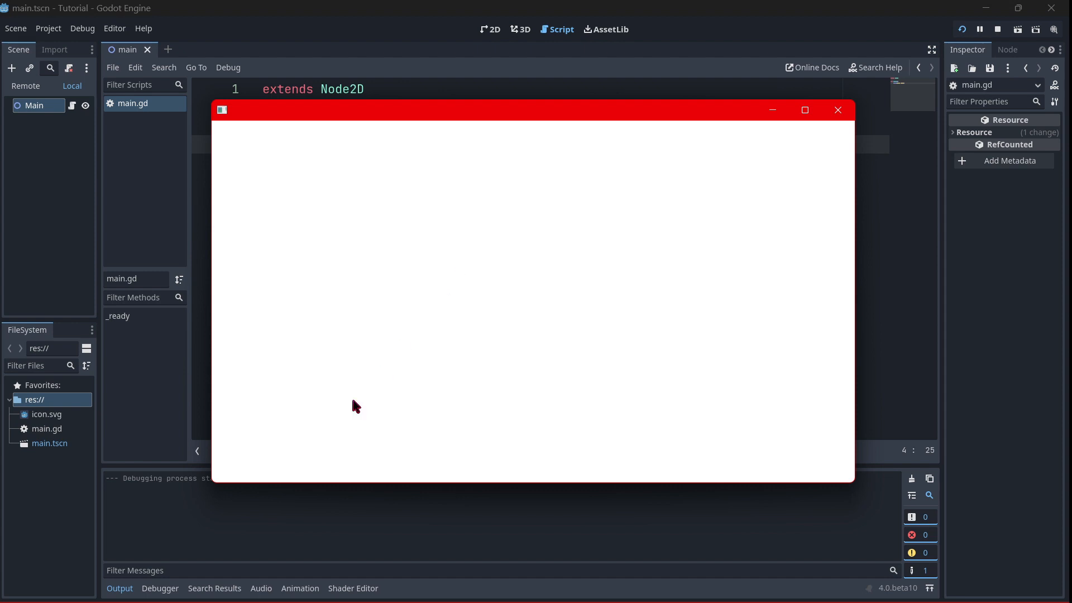
pyautogui.moveTo(362, 164)
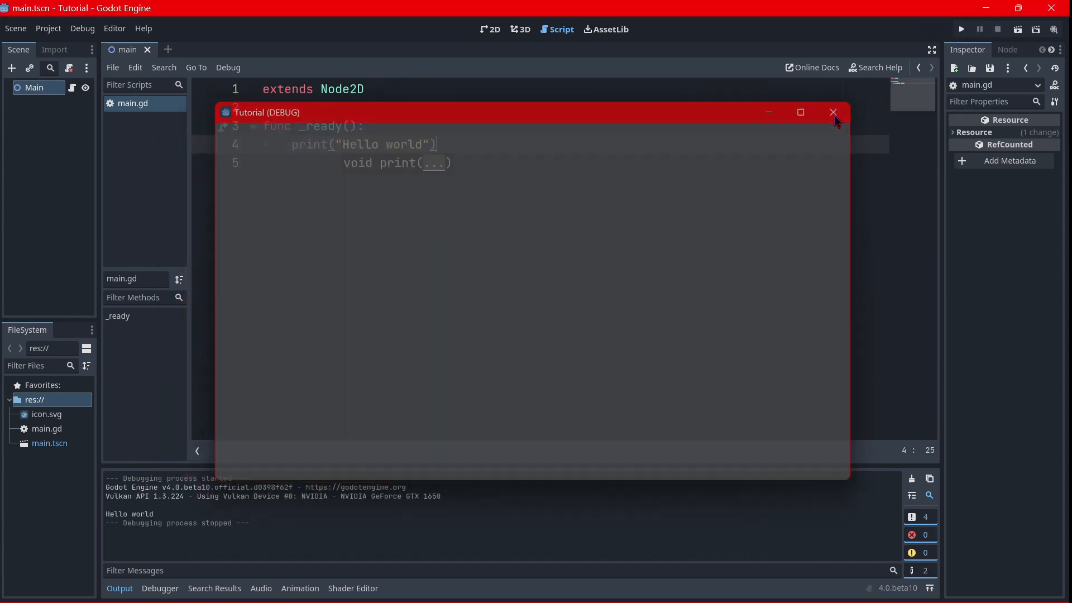
pyautogui.click(832, 112)
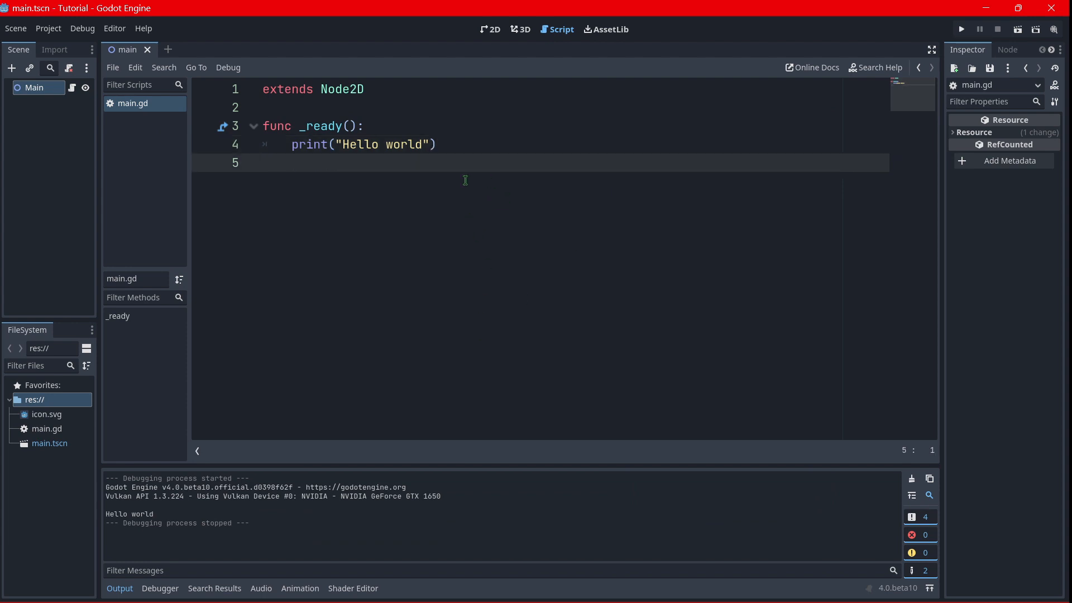
pyautogui.moveTo(509, 199)
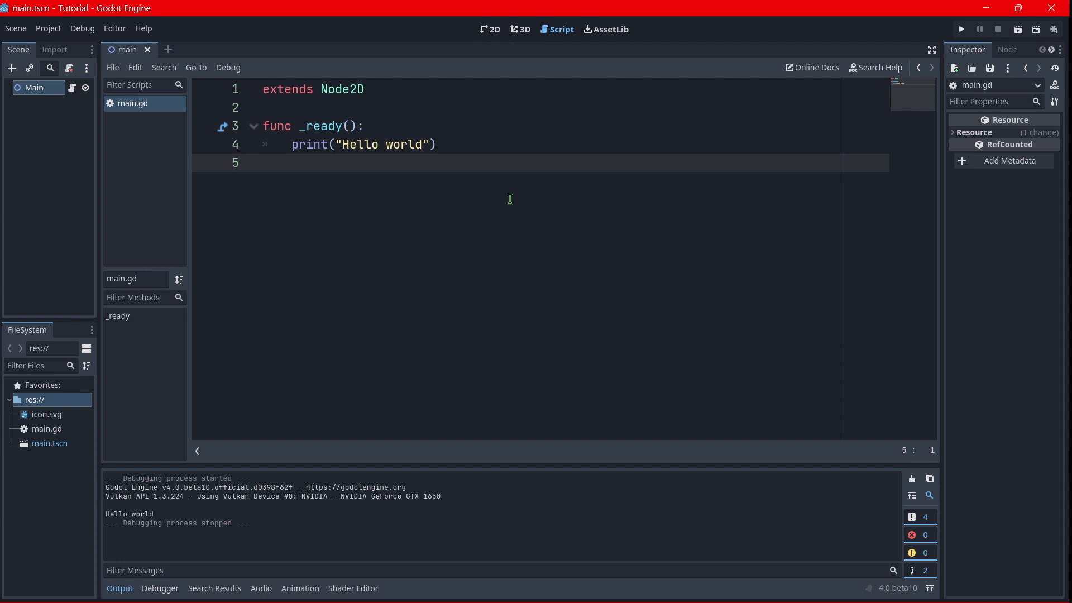
# Add a Sprite2D under Main with the icon.svg texture, dragged to the viewport centre
pyautogui.click(263, 163)
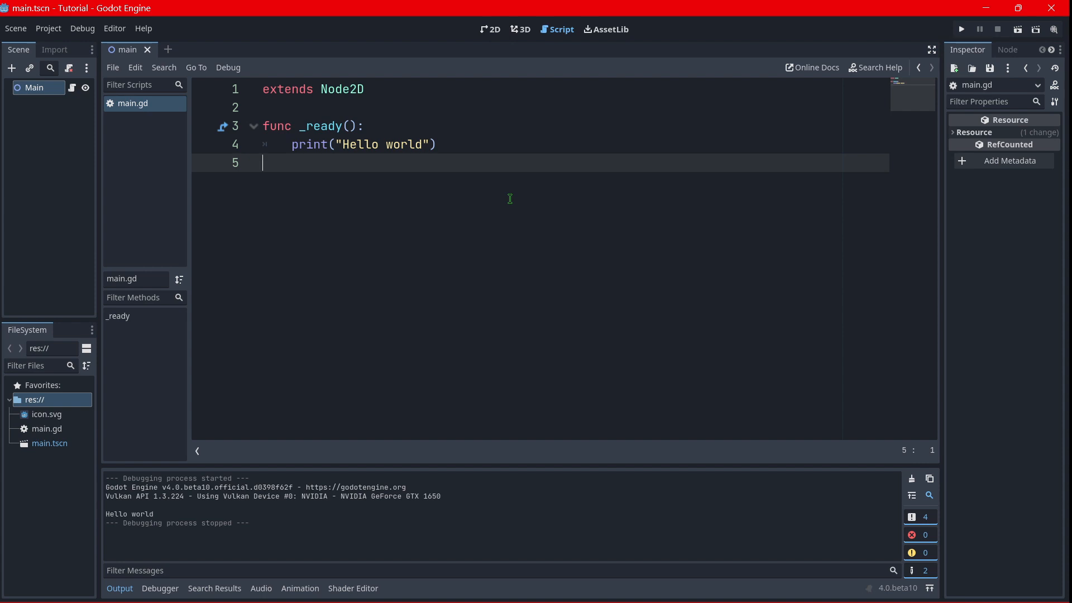
pyautogui.click(489, 28)
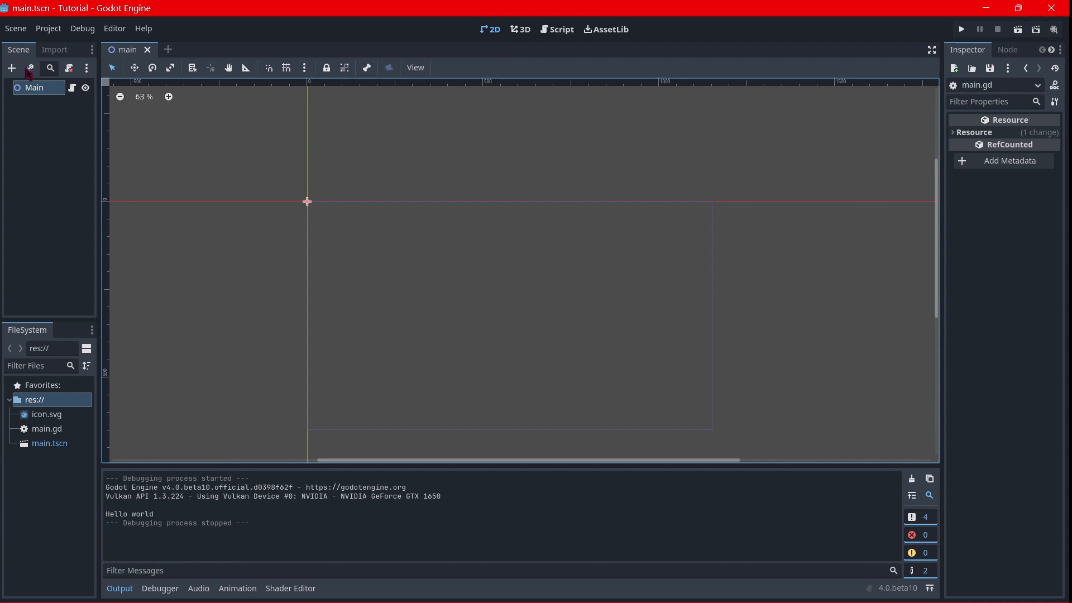
pyautogui.click(11, 68)
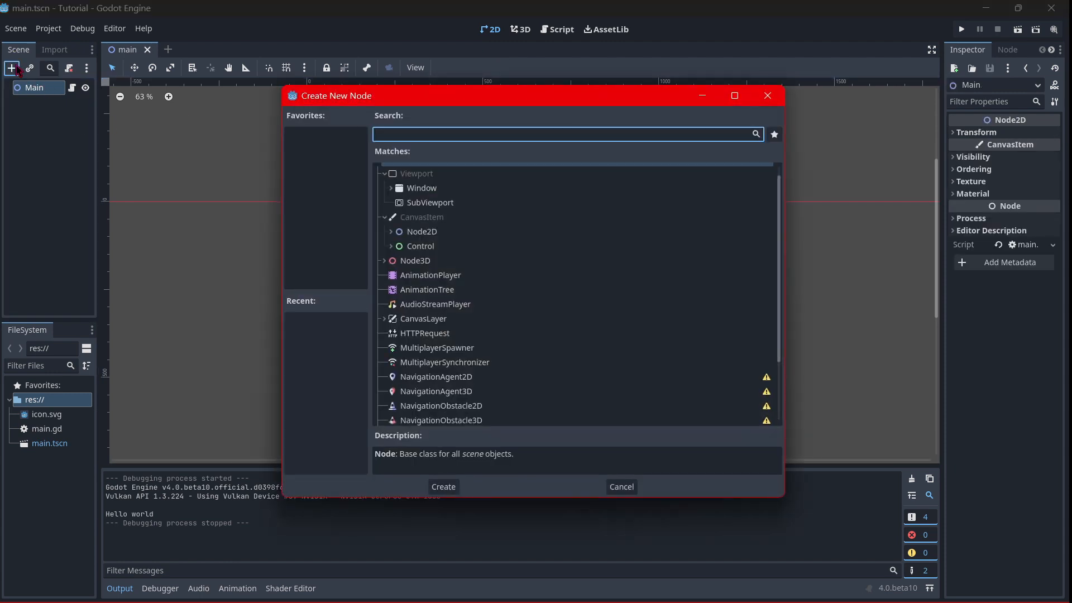
pyautogui.write('sprite')
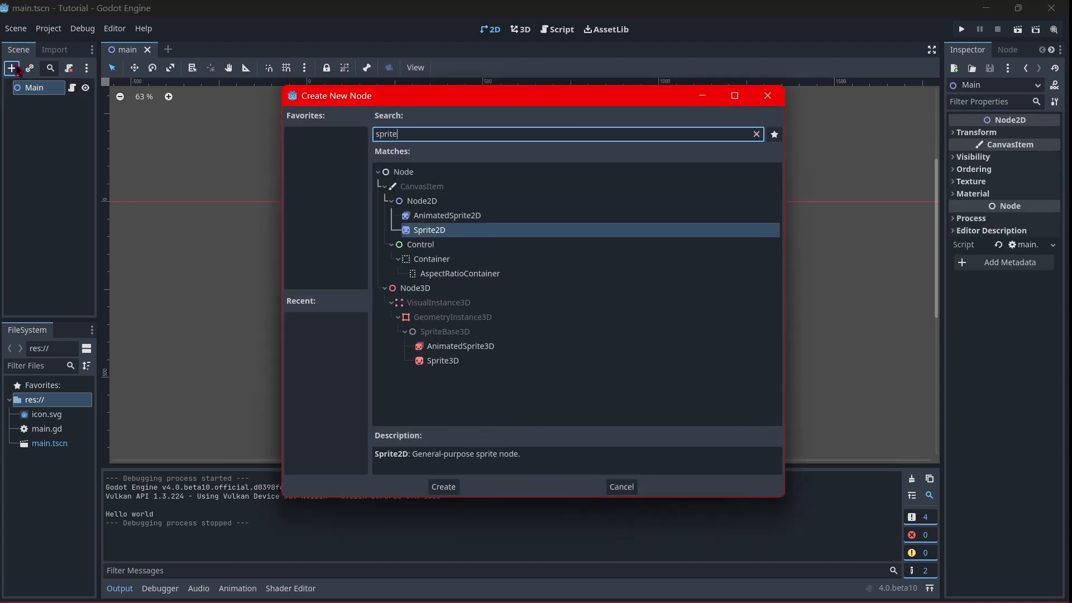
pyautogui.click(443, 486)
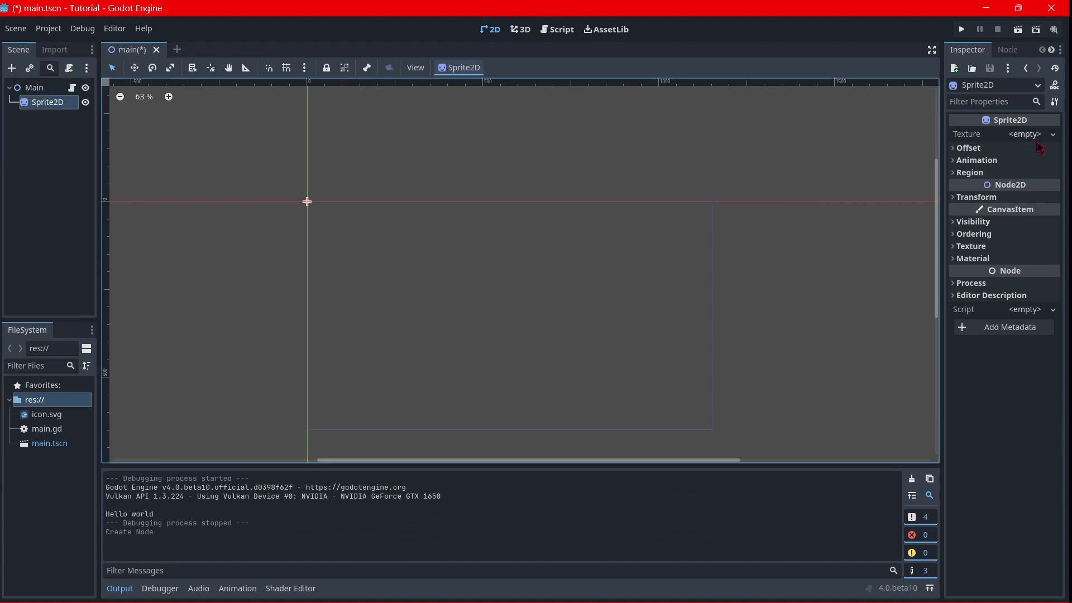
pyautogui.click(1025, 134)
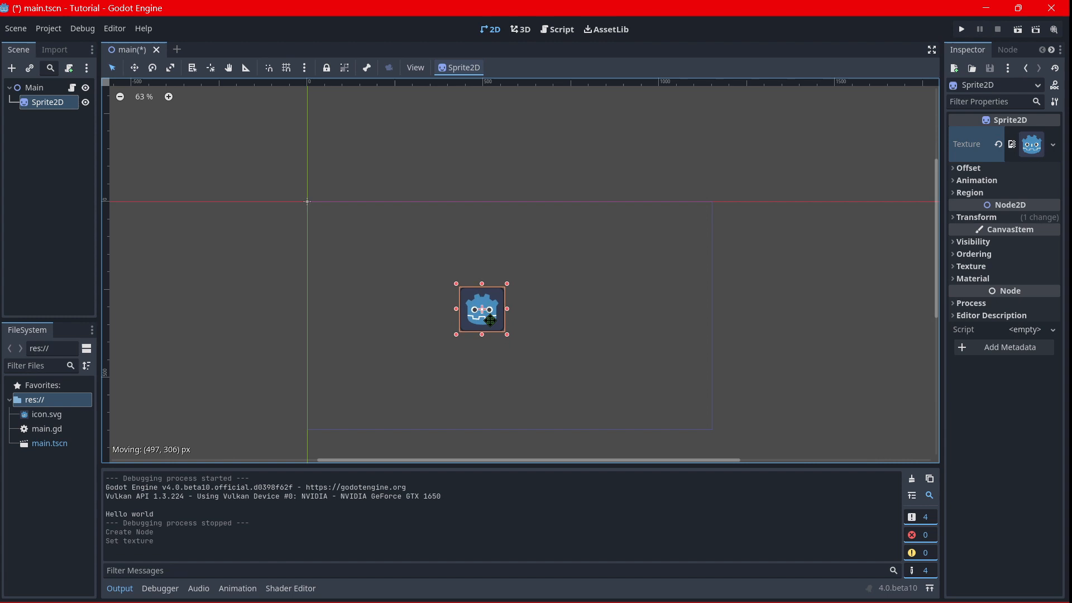
pyautogui.moveTo(482, 308); pyautogui.dragTo(492, 305)
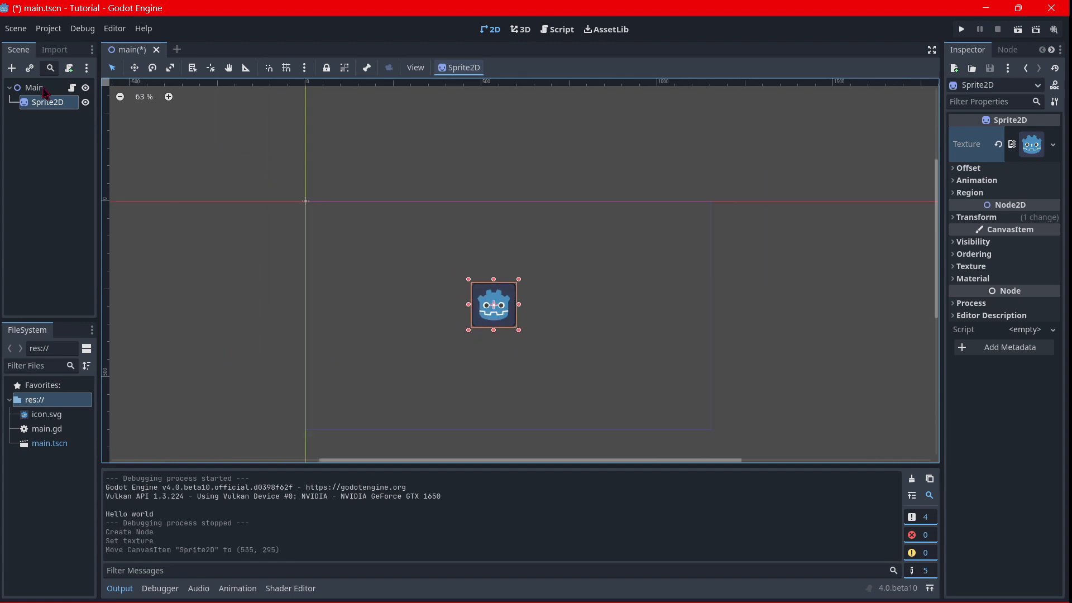
# Replace the Hello world print in main.gd with $Sprite2D.modulate = Color.red
pyautogui.click(557, 29)
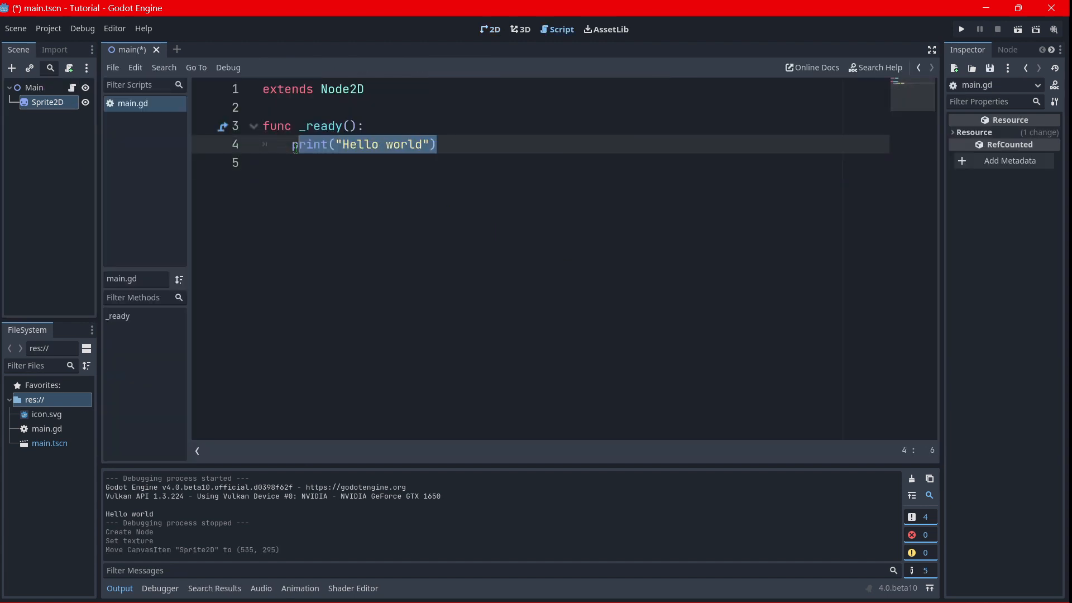
pyautogui.press('Delete')
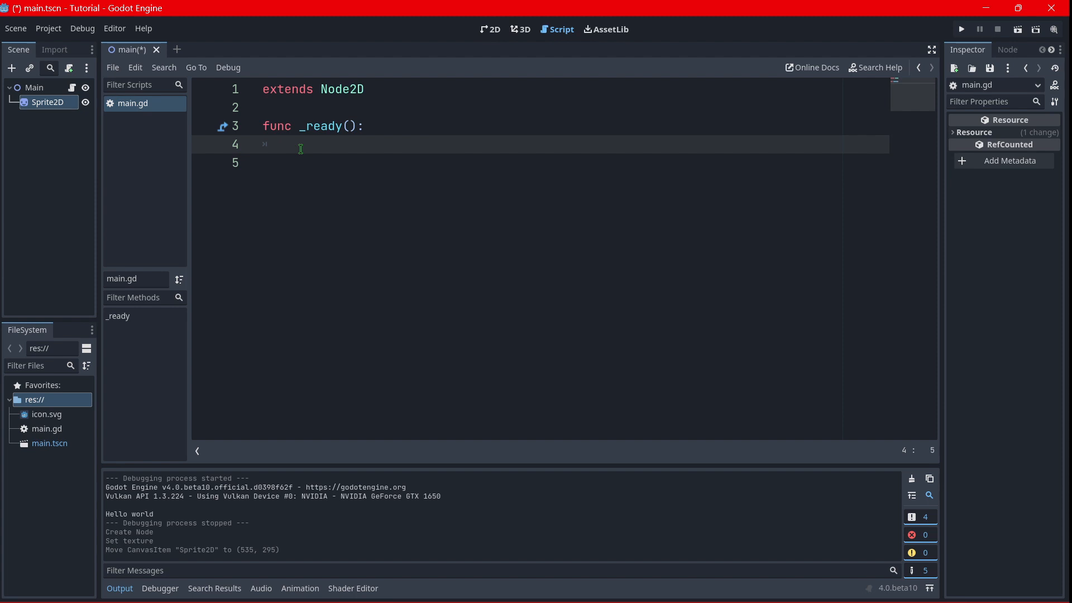
pyautogui.write('$Sprite2D')
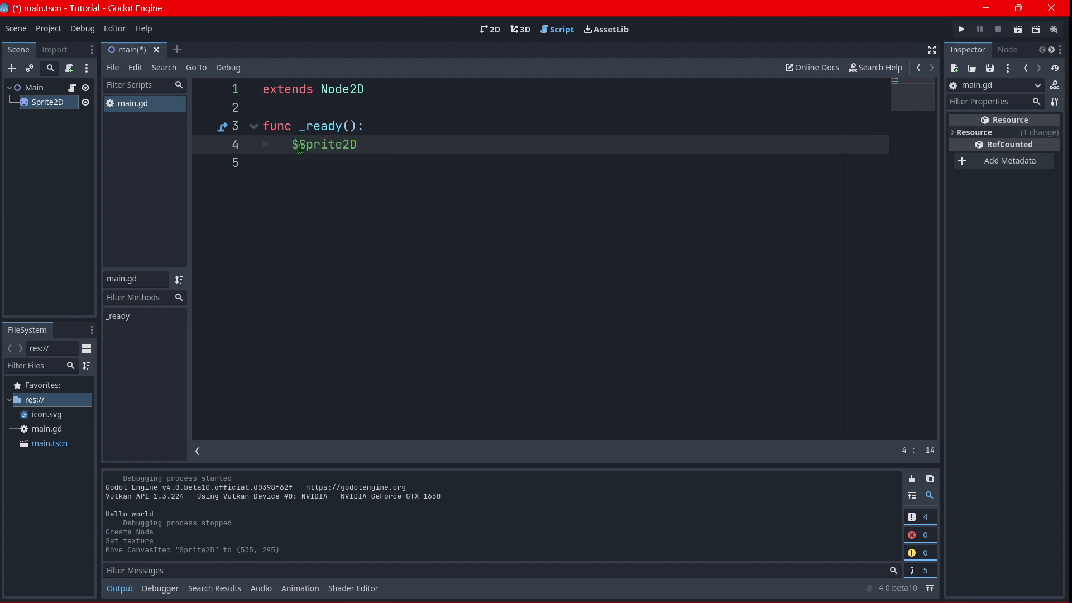
pyautogui.write('.c')
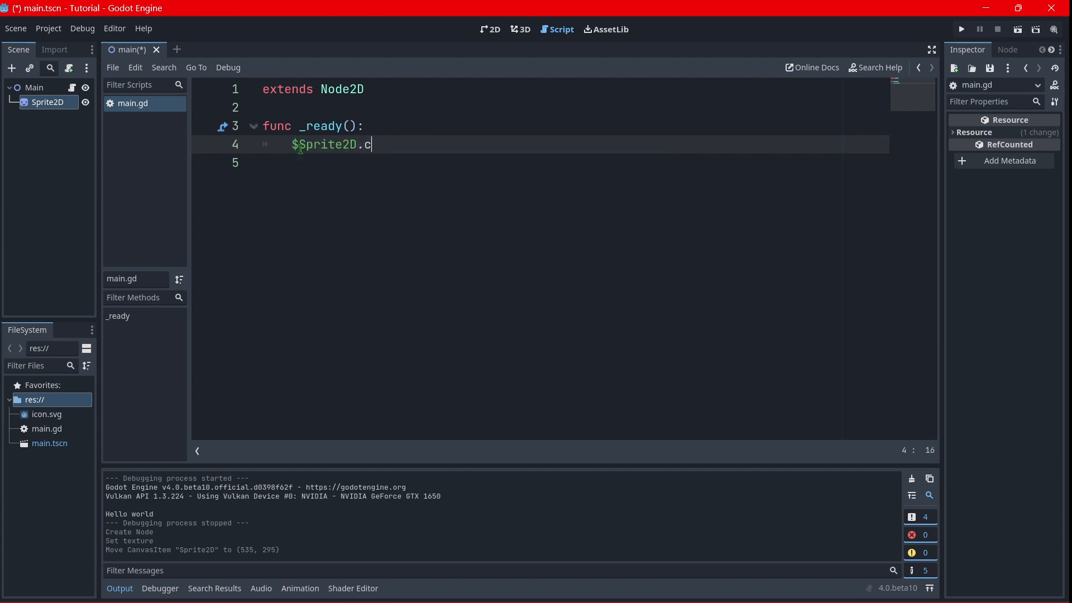
pyautogui.write('mo')
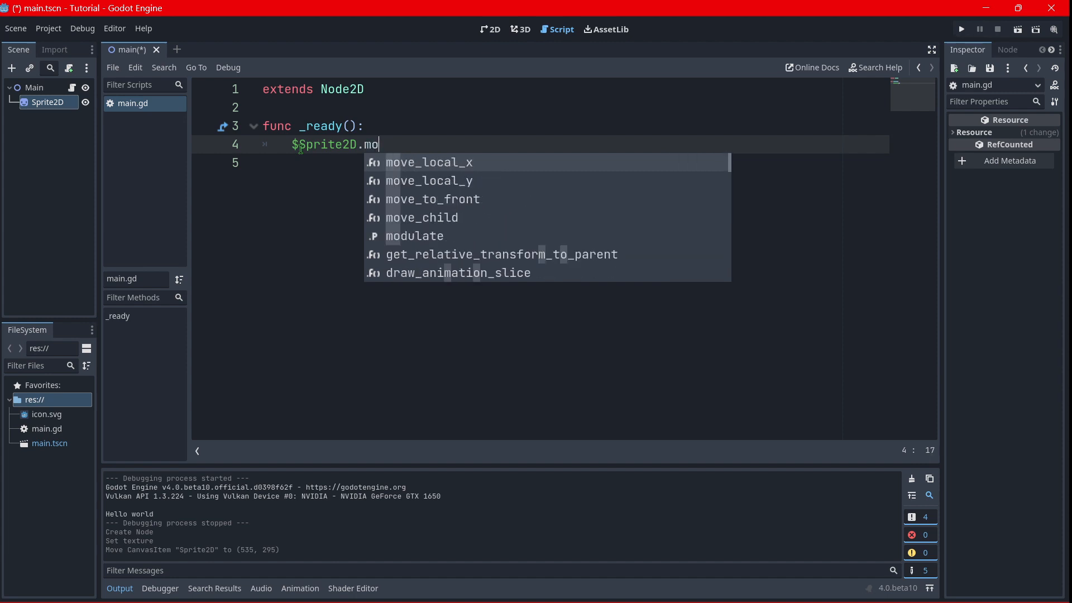
pyautogui.click(414, 235)
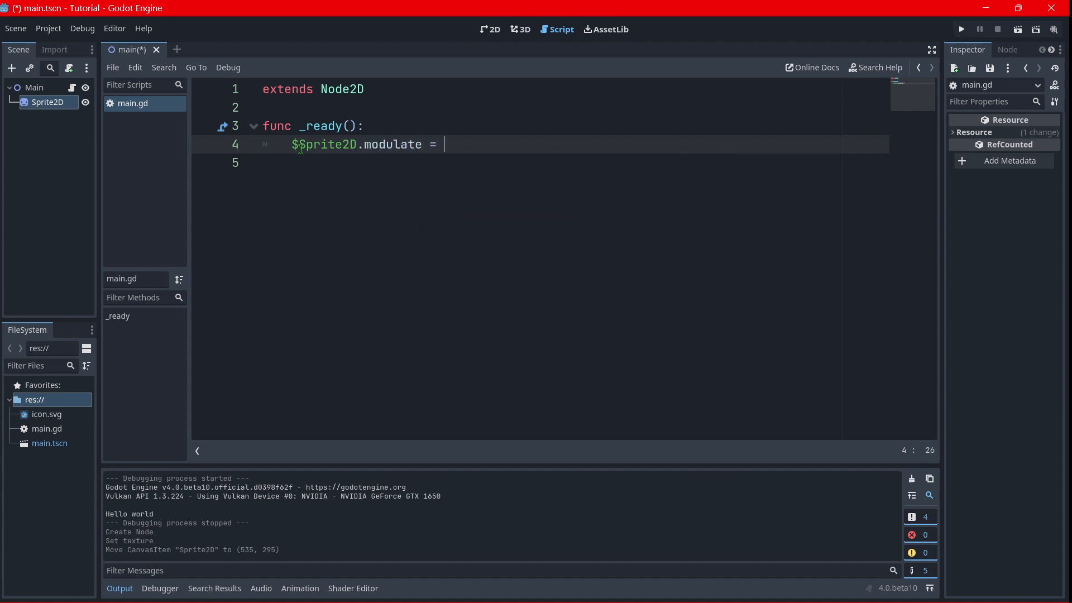
pyautogui.write('Color')
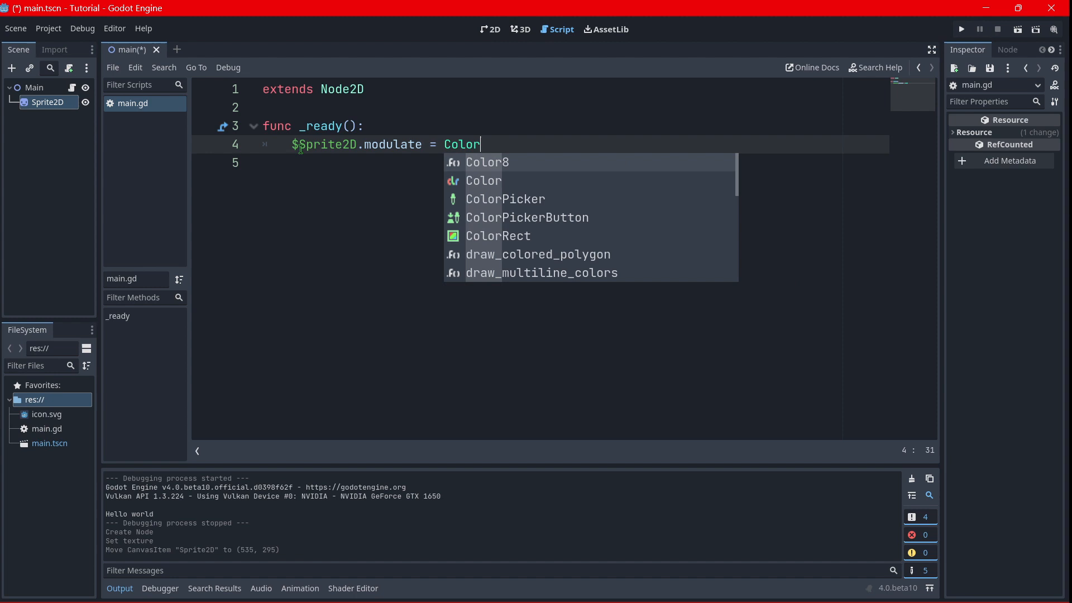
pyautogui.write('.')
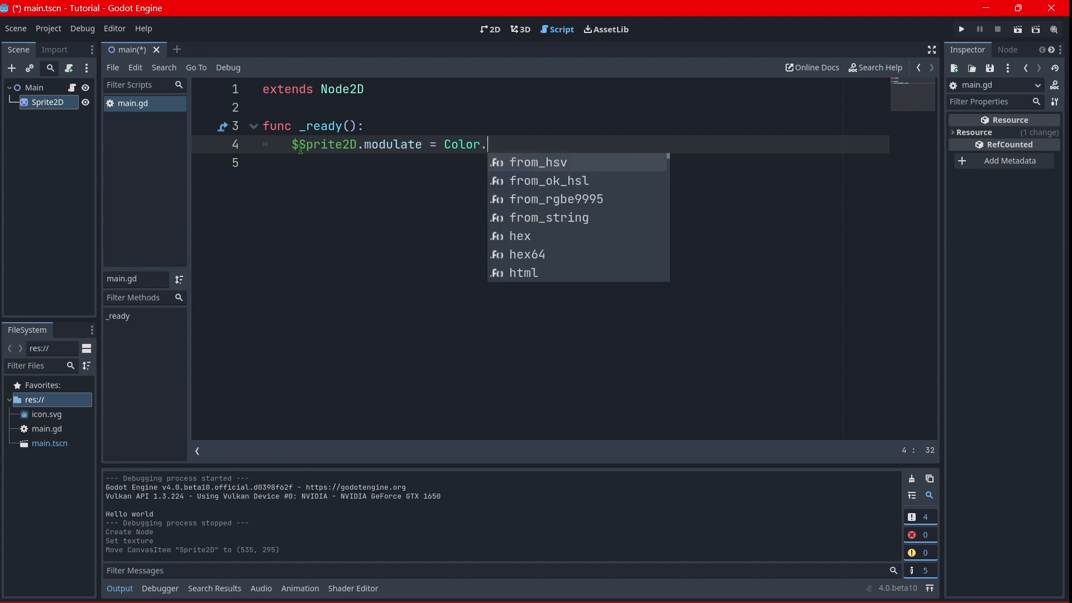
pyautogui.write('red')
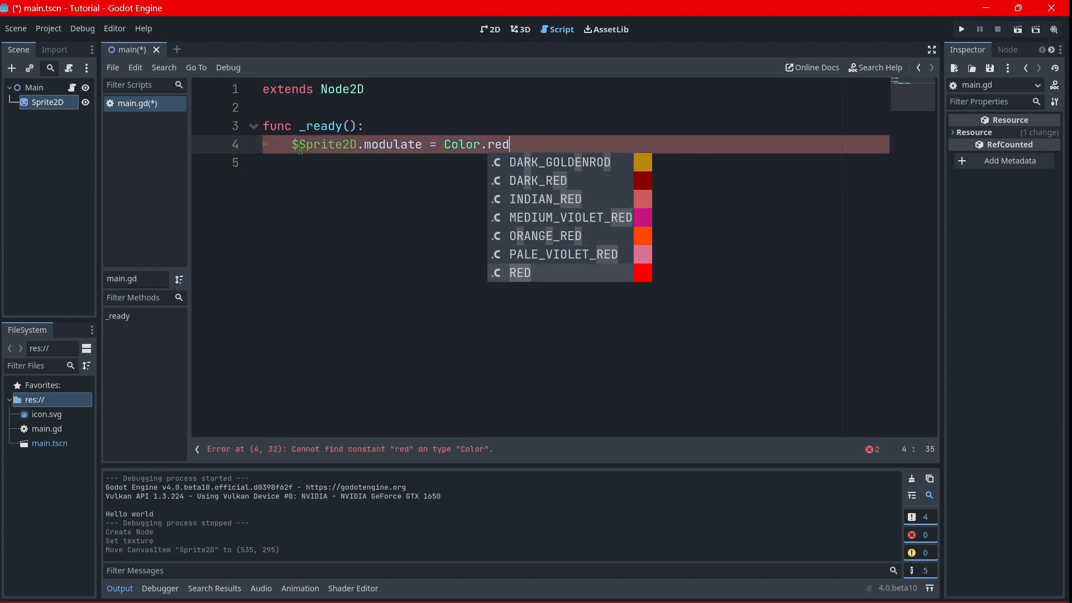
# Change the colour to Color.RED, test-run the red-tinted icon, then return to 2D view
pyautogui.click(960, 29)
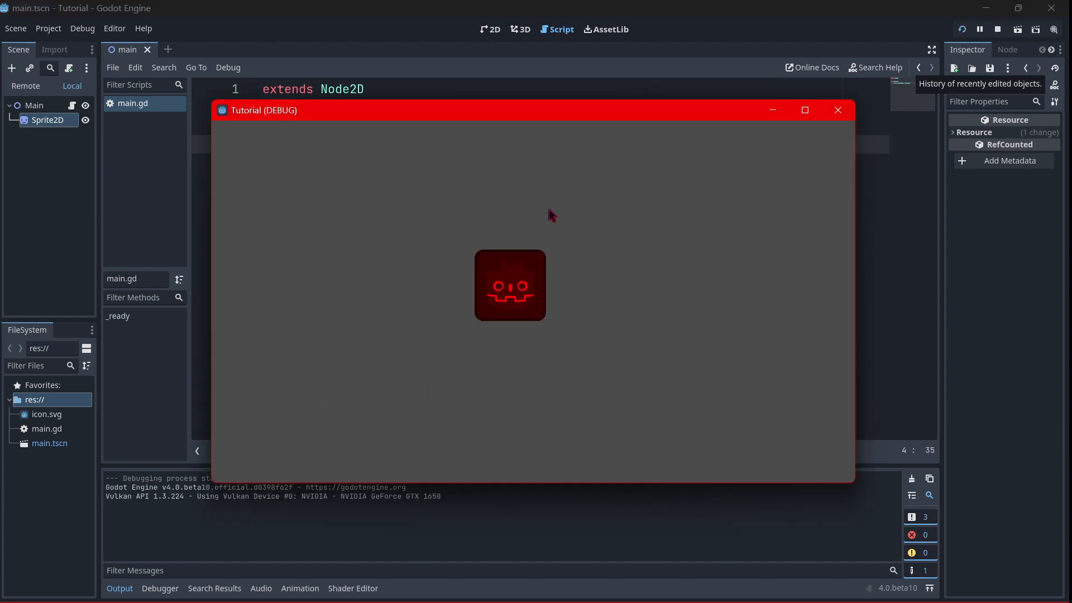
pyautogui.click(837, 110)
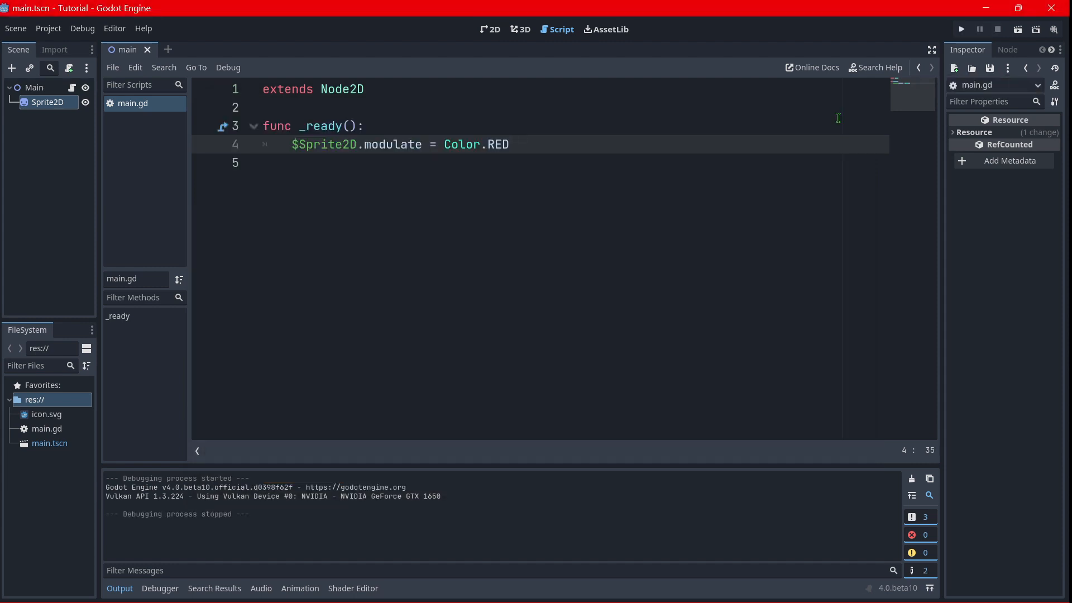
pyautogui.click(490, 30)
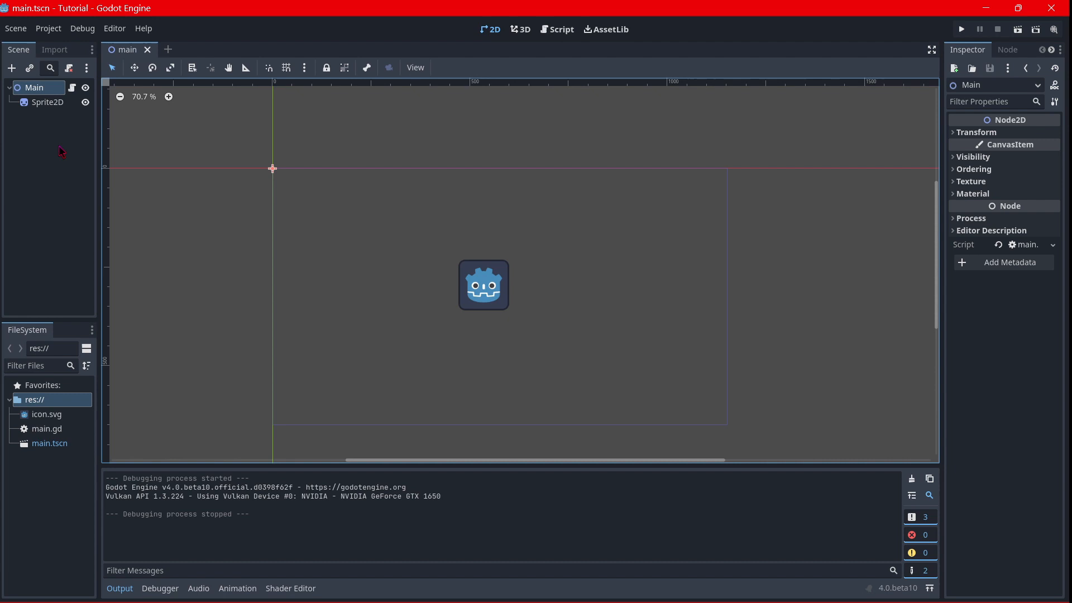
# Add a trial Control child with an anchor preset, then delete it from Main
pyautogui.click(11, 67)
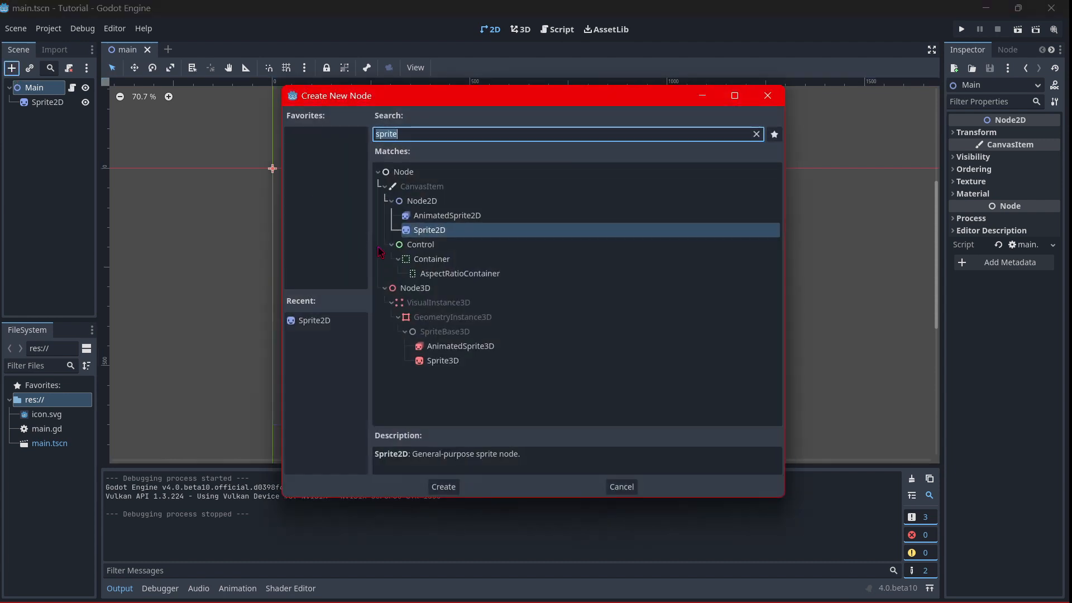
pyautogui.click(443, 486)
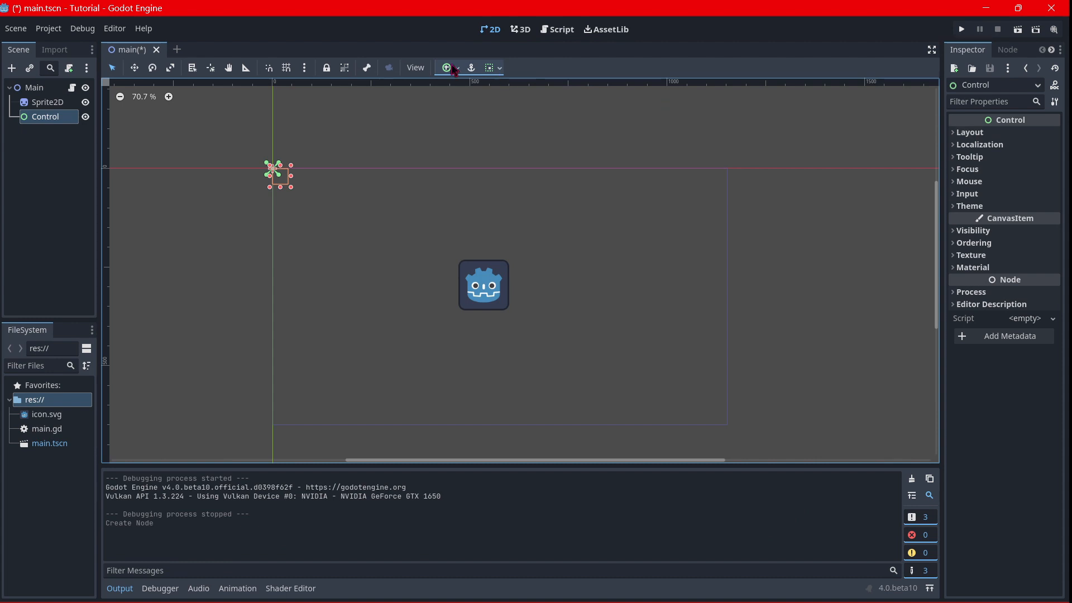
pyautogui.click(489, 68)
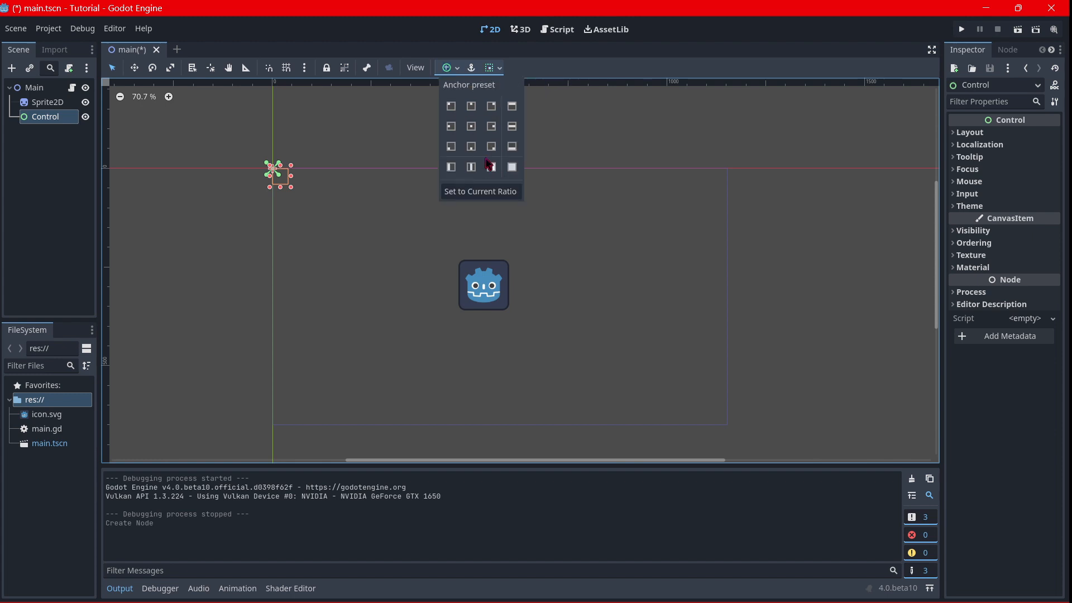
pyautogui.click(511, 167)
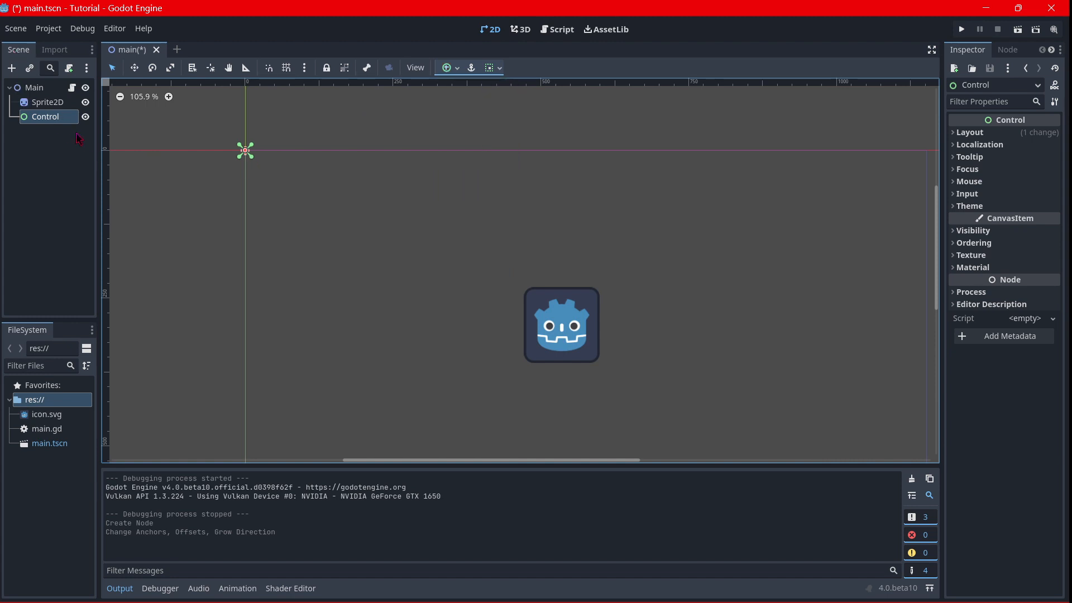
pyautogui.moveTo(46, 116)
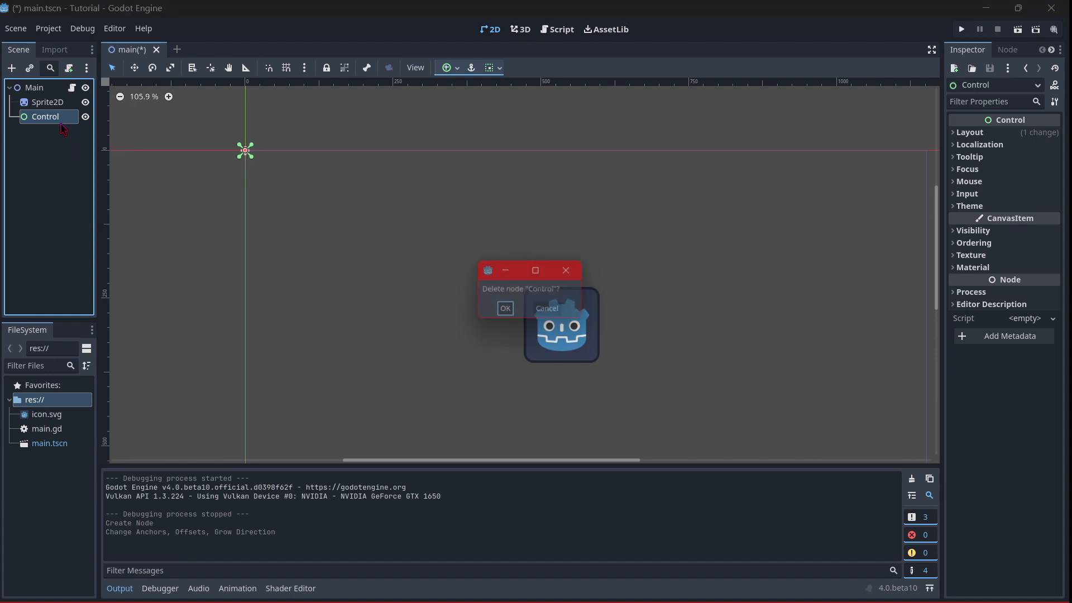
pyautogui.click(505, 308)
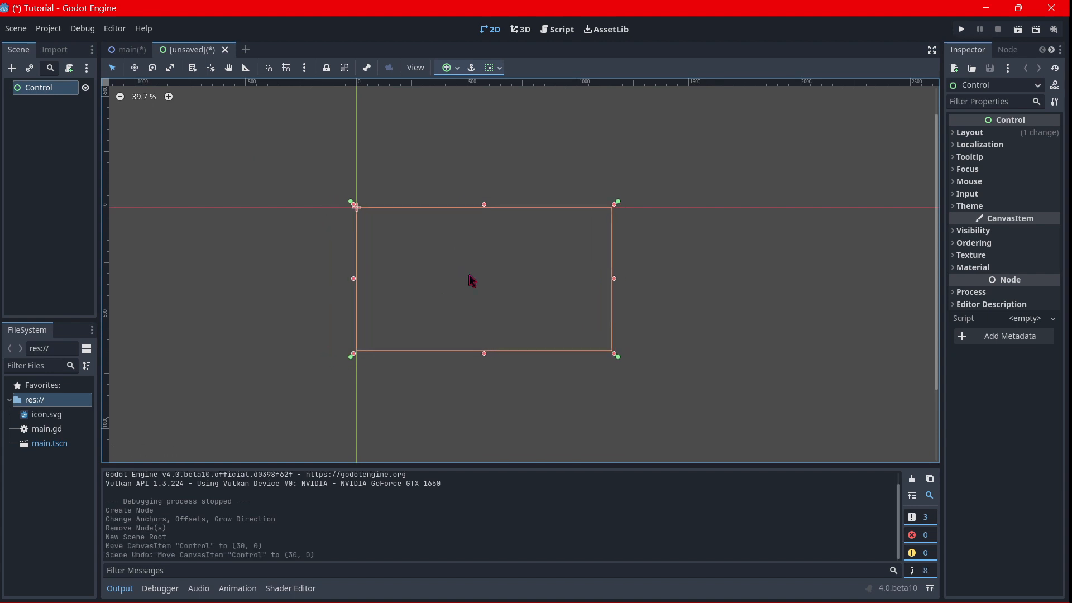
# Add a Label reading HELLO WORLD under the Control root and centre it
pyautogui.click(11, 67)
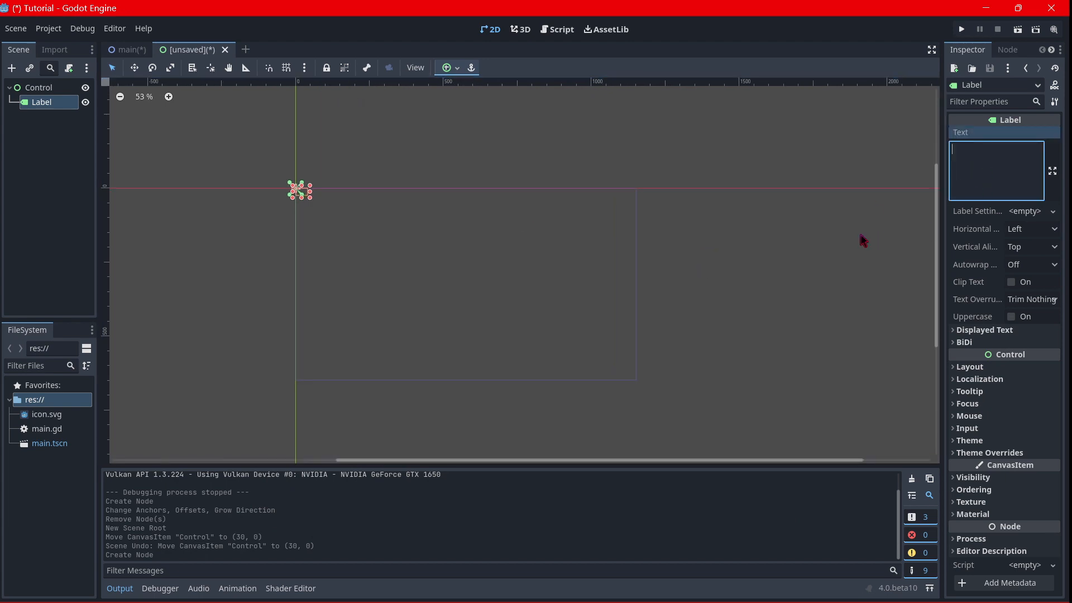
pyautogui.write('HELLO WORLD')
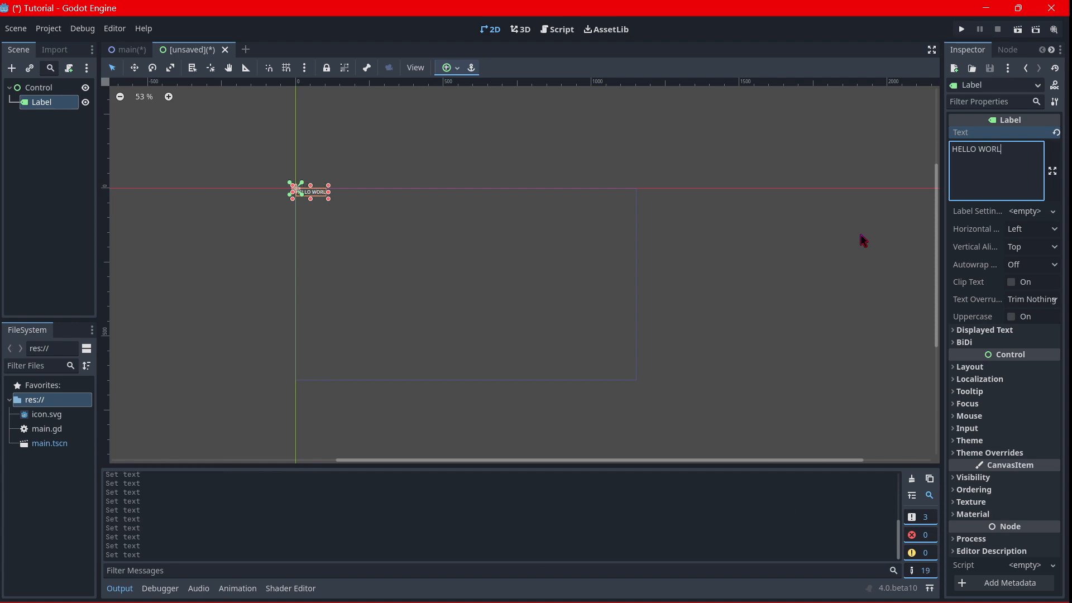
pyautogui.write('D')
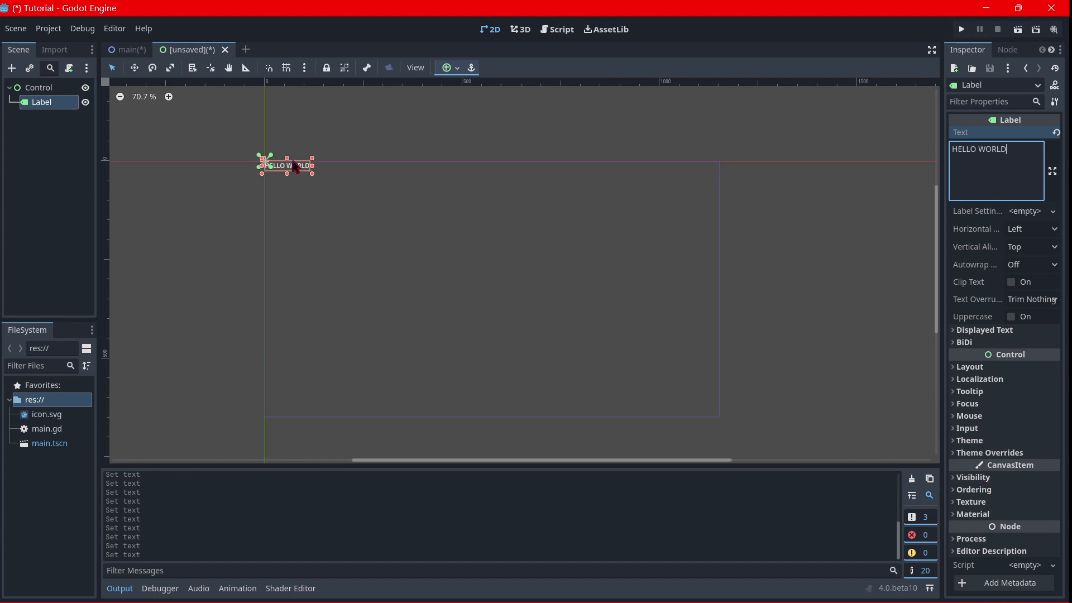
pyautogui.moveTo(287, 165); pyautogui.dragTo(471, 289)
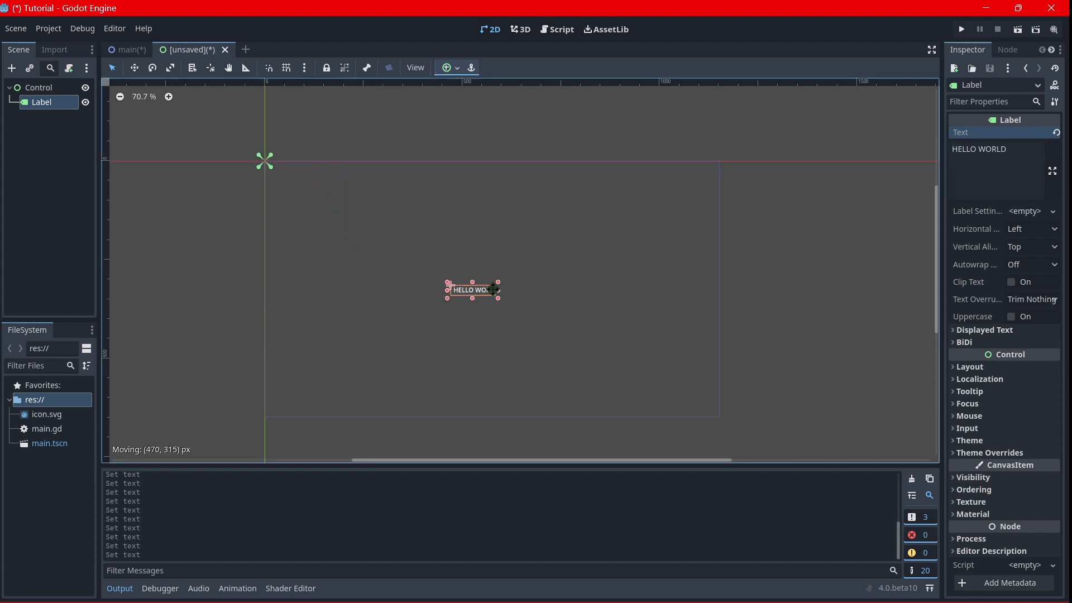
pyautogui.moveTo(472, 290); pyautogui.dragTo(492, 285)
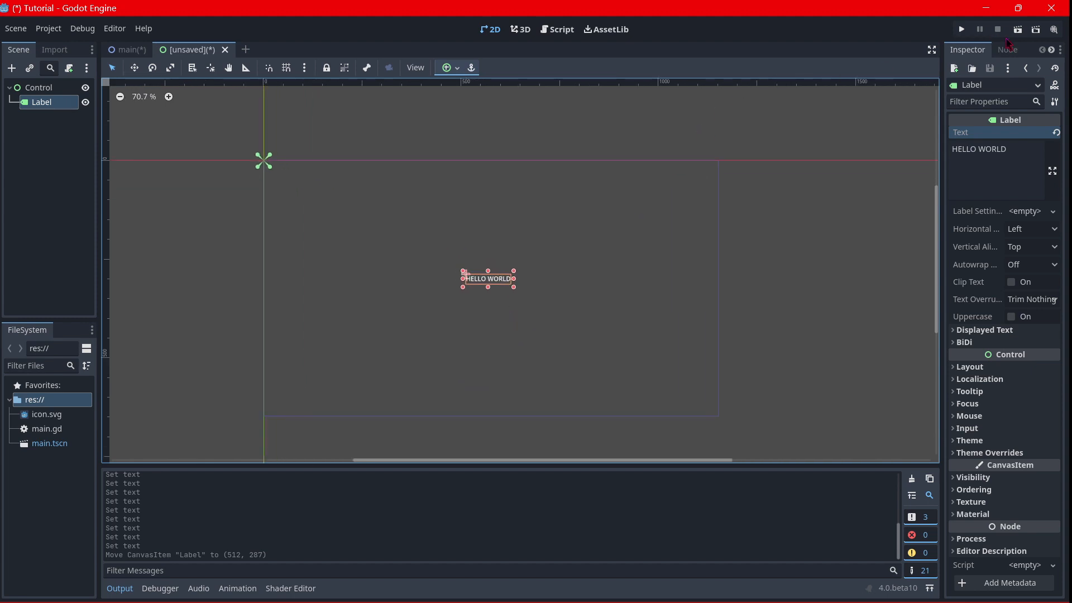
# Run the UI scene, saving it as control.tscn, and reposition the game window
pyautogui.click(960, 28)
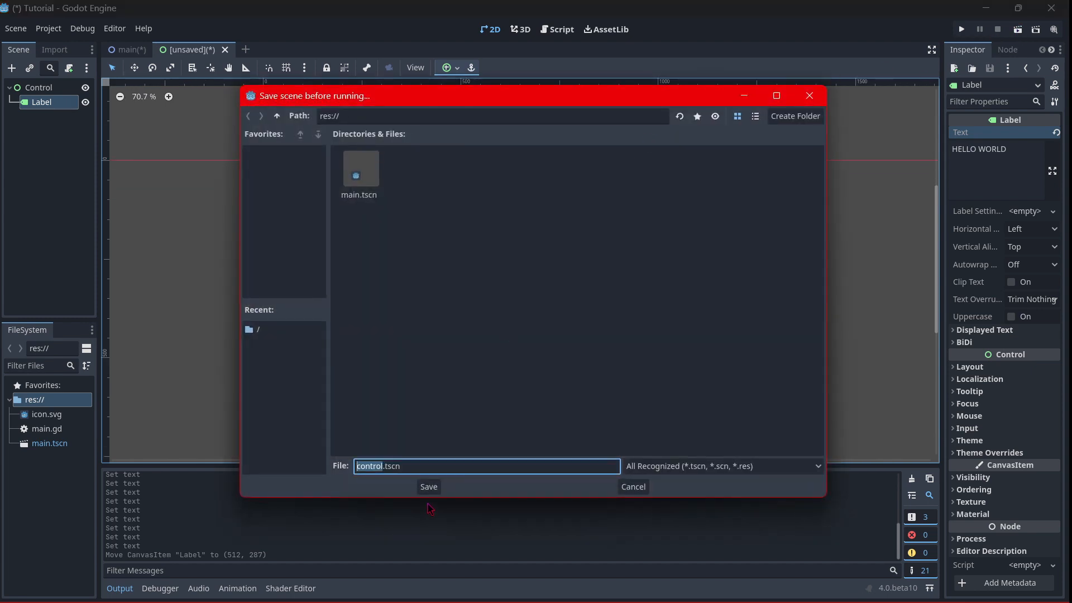
pyautogui.click(429, 487)
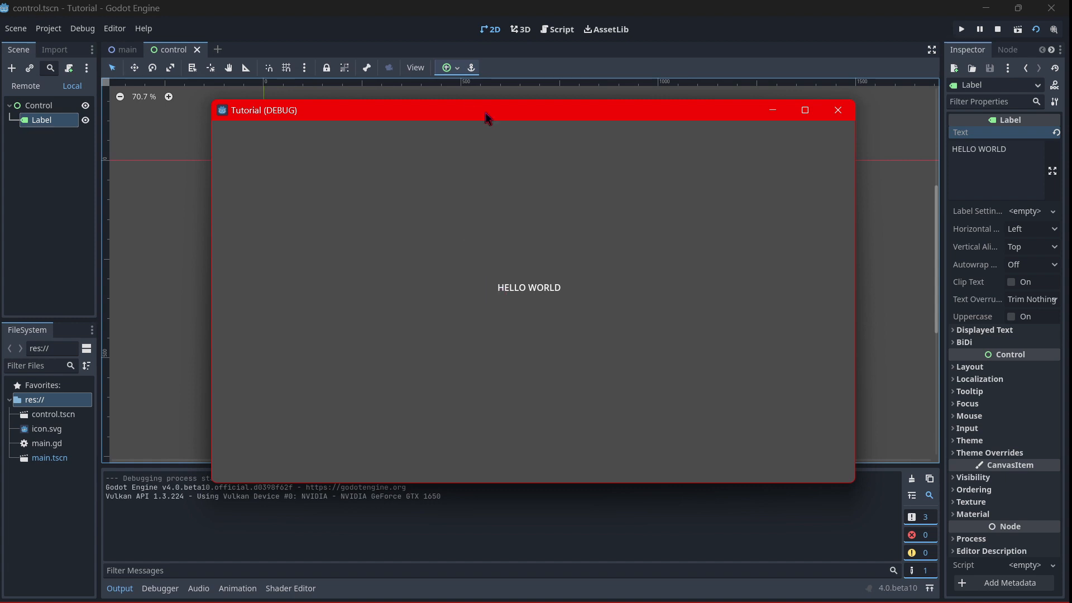
pyautogui.moveTo(485, 110); pyautogui.dragTo(474, 137)
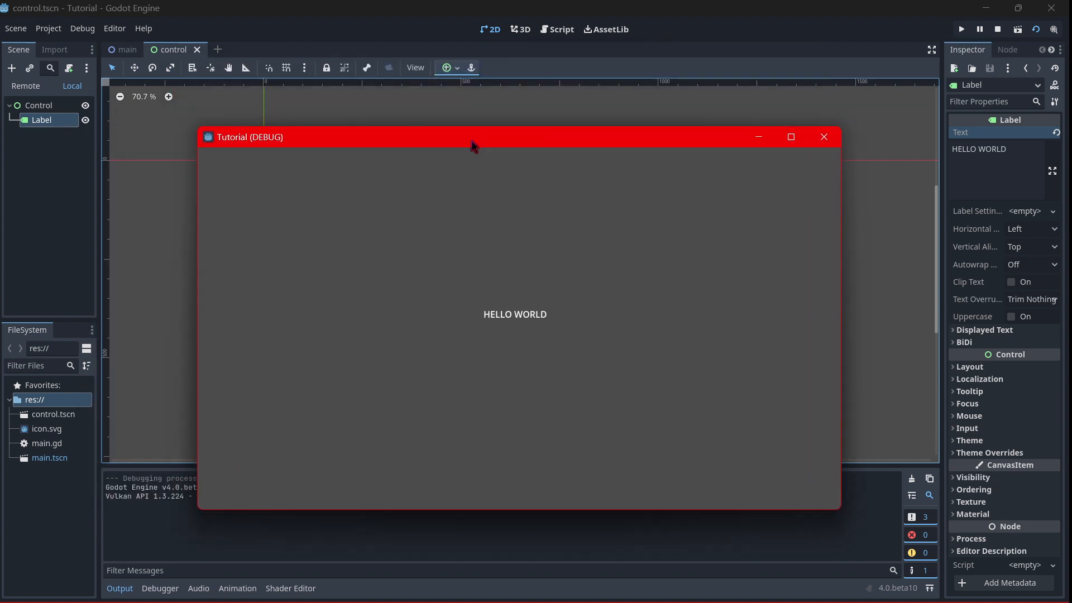